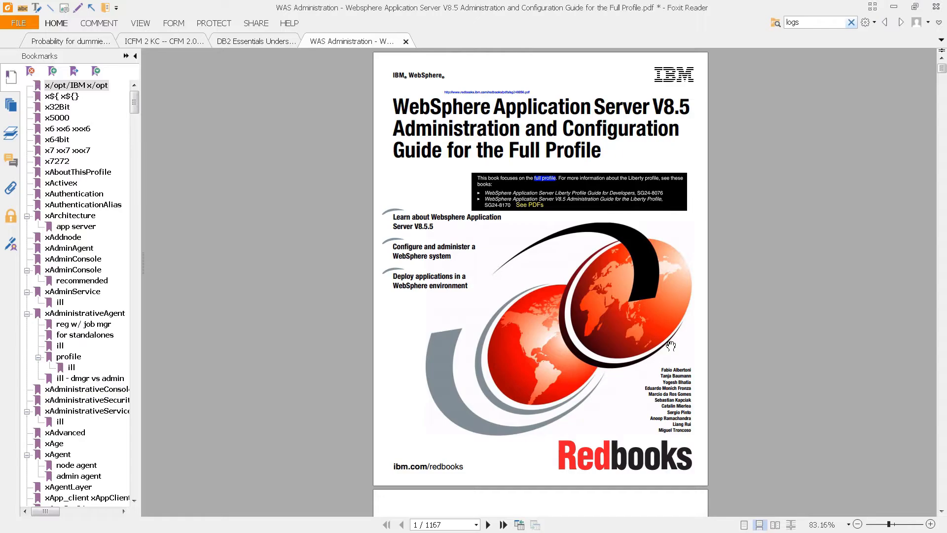
mouse_move(635, 343)
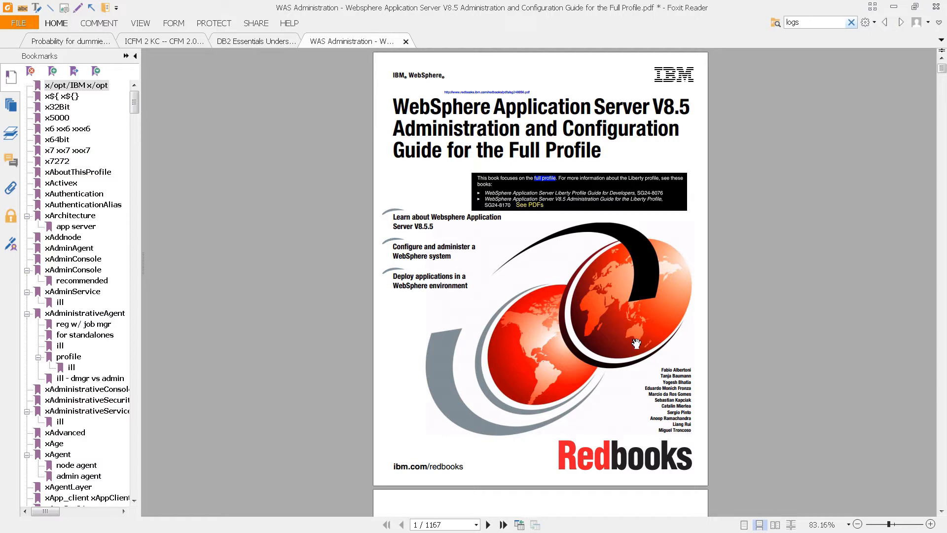
mouse_move(568, 333)
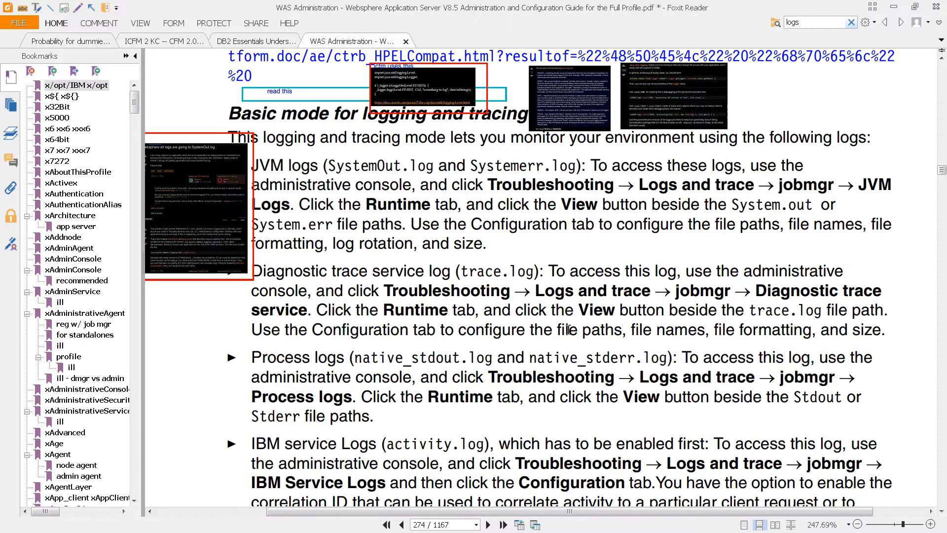
mouse_move(254, 349)
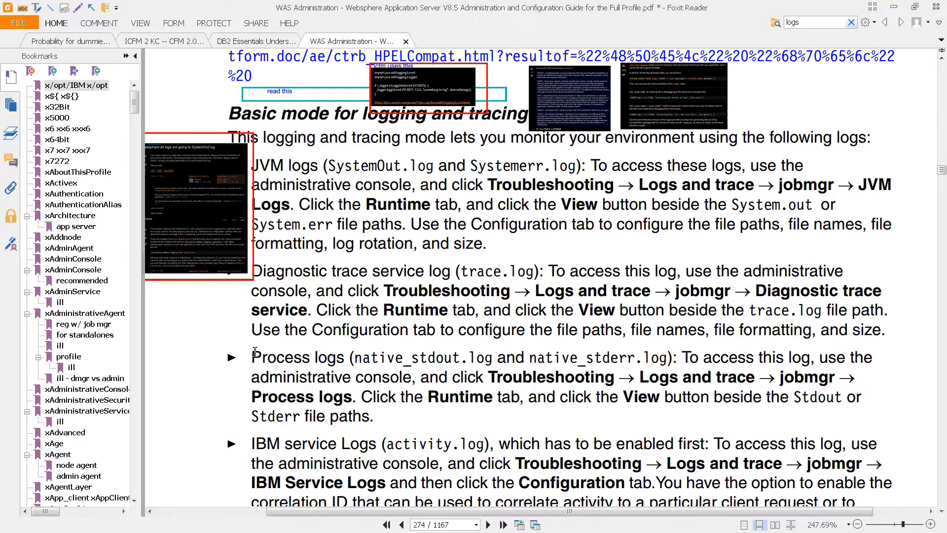
mouse_move(346, 209)
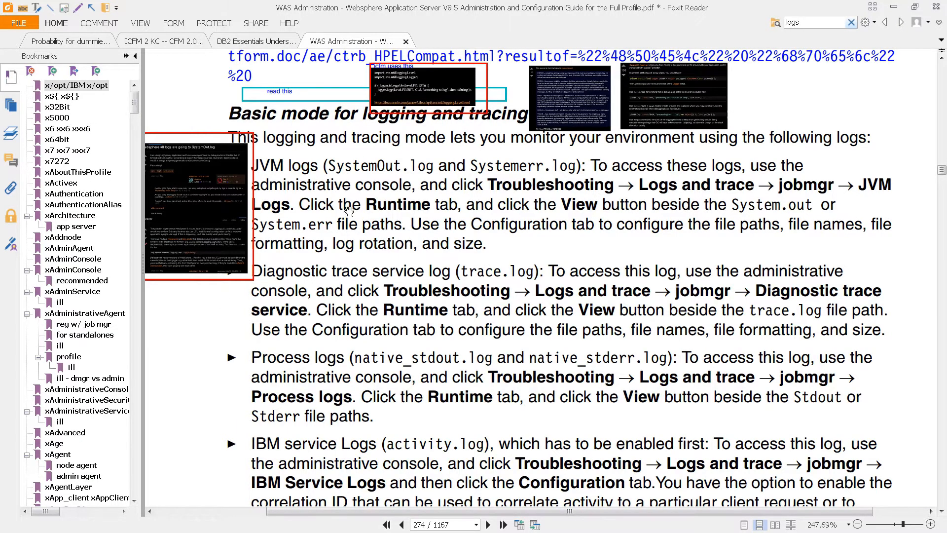
mouse_move(330, 263)
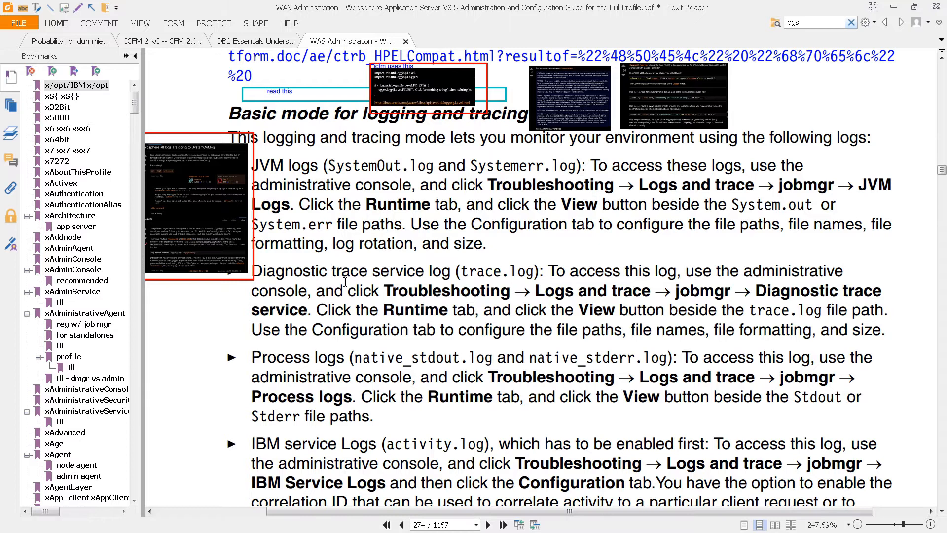
mouse_move(356, 422)
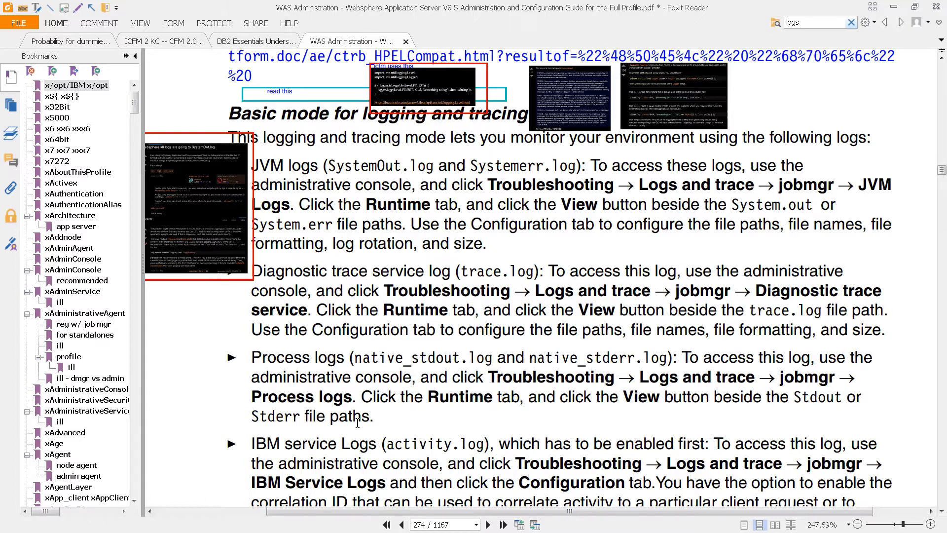
mouse_move(533, 240)
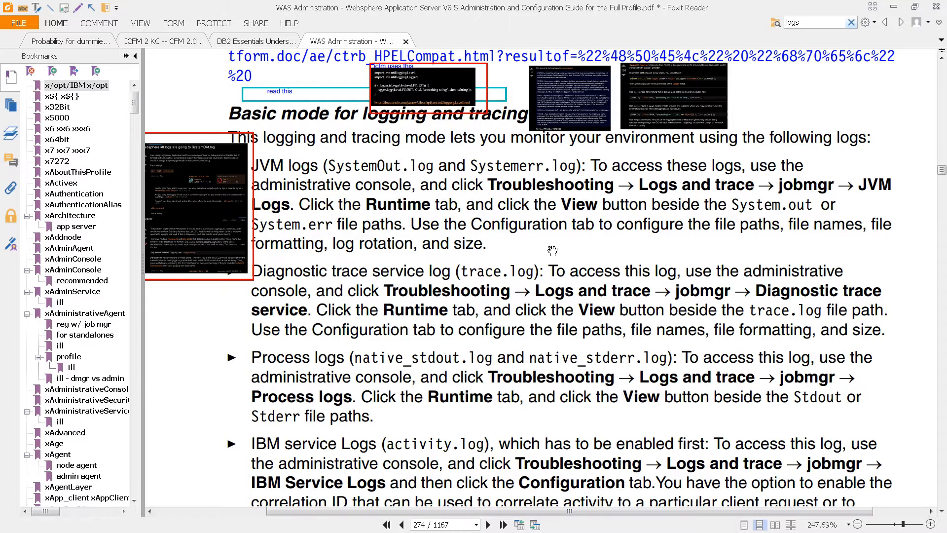
Jump via the xMessaging 'messages & logs' bookmark to page 1108 and zoom to show the message type table.
left_click(61, 96)
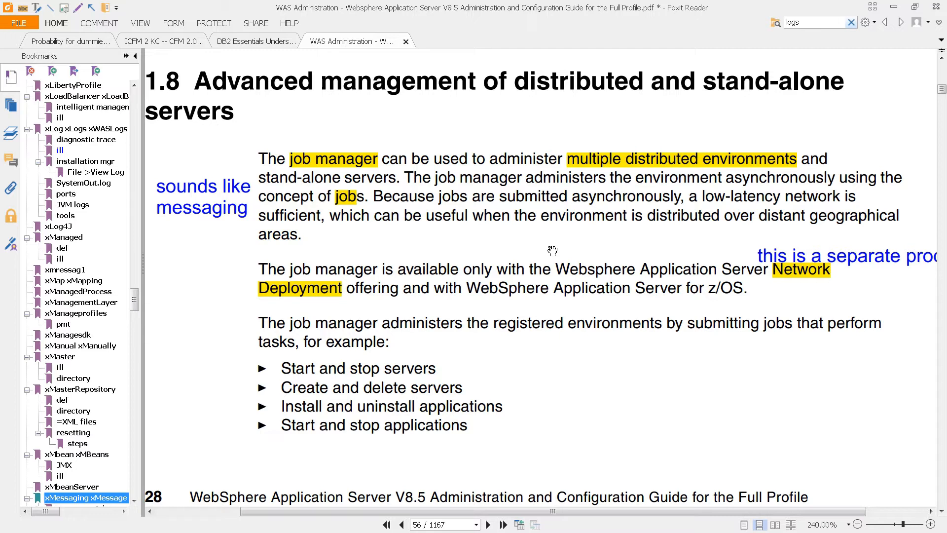
mouse_move(547, 248)
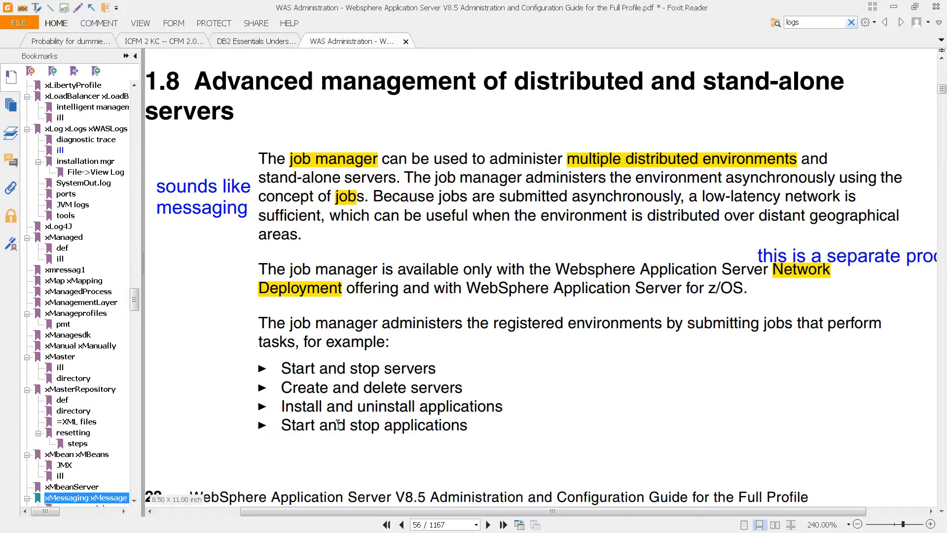
left_click(86, 497)
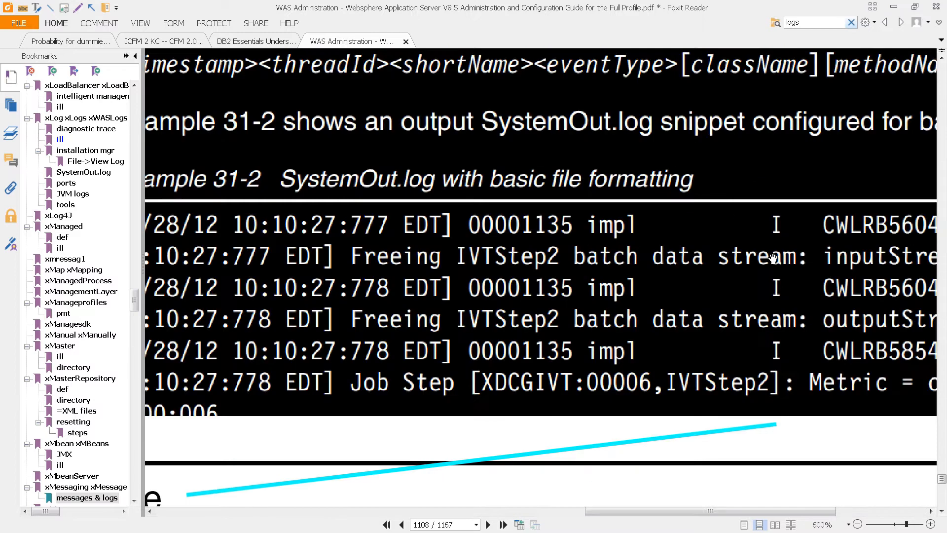
left_click(856, 524)
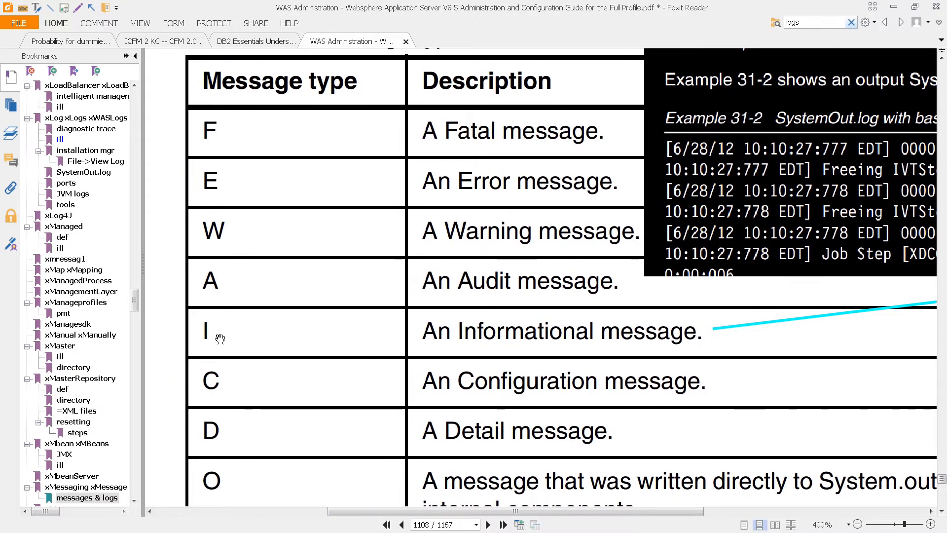
mouse_move(223, 237)
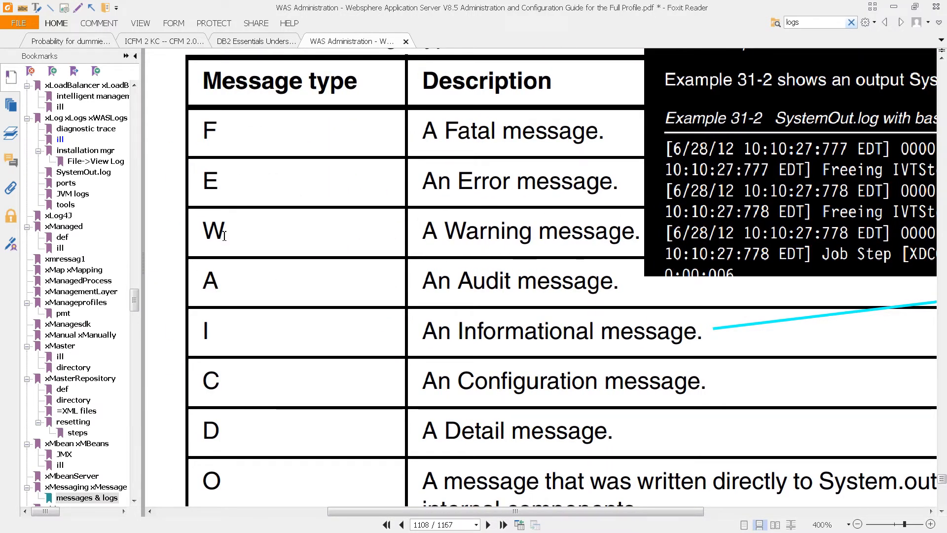
mouse_move(267, 183)
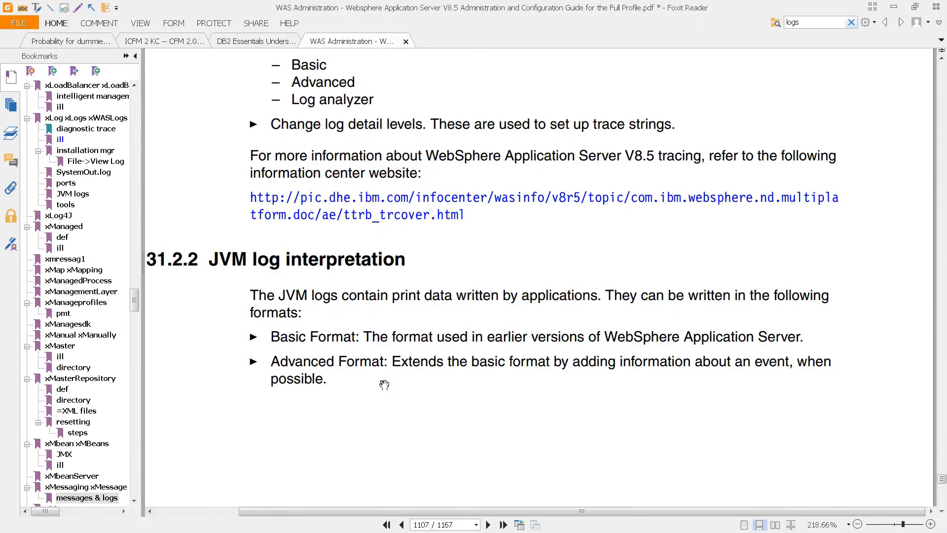
mouse_move(228, 281)
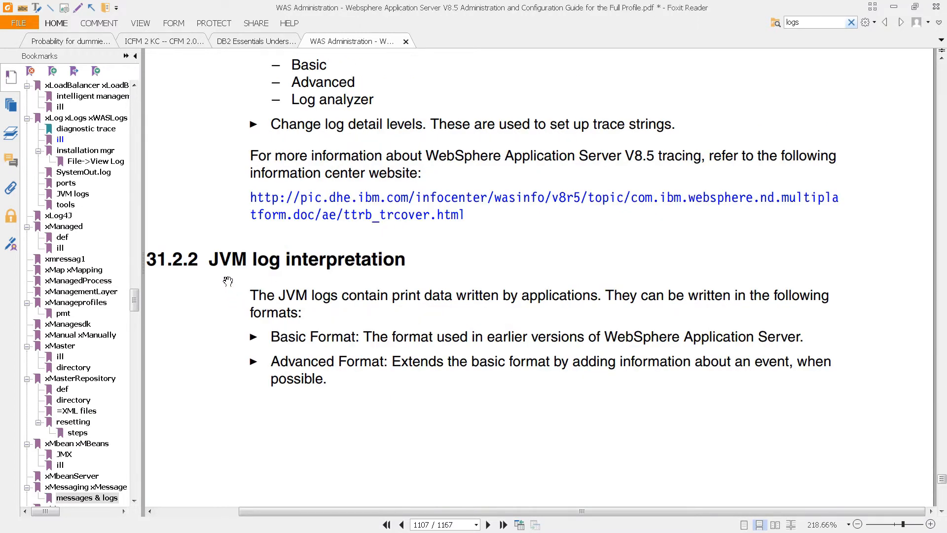
mouse_move(346, 343)
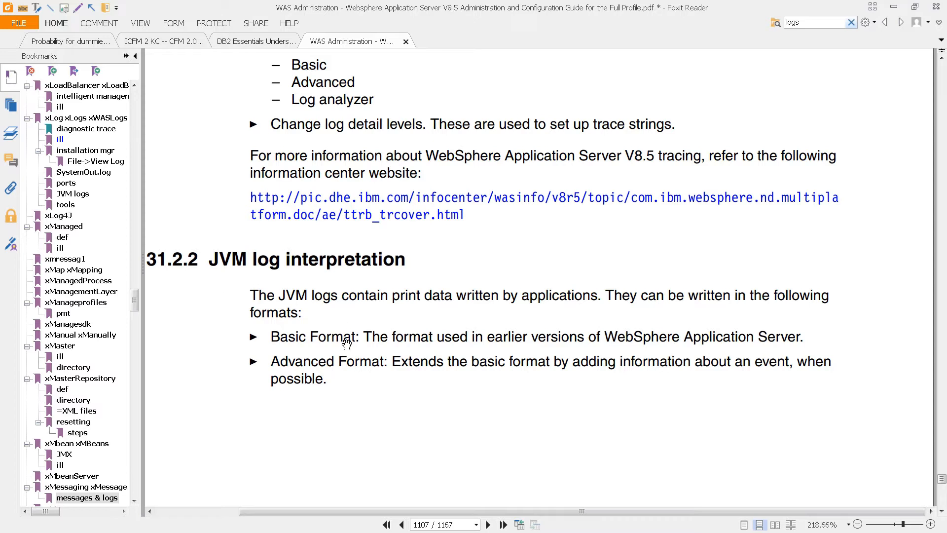
Scroll from section 31.2.2 JVM log interpretation through the TimeStamp–EventType field list to Figure 31-1.
scroll("down", 3)
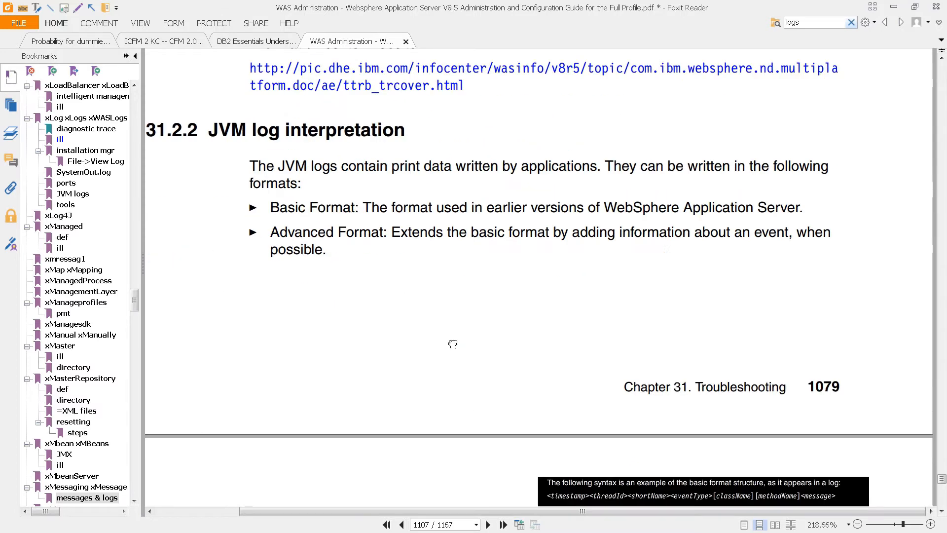
scroll("down", 3)
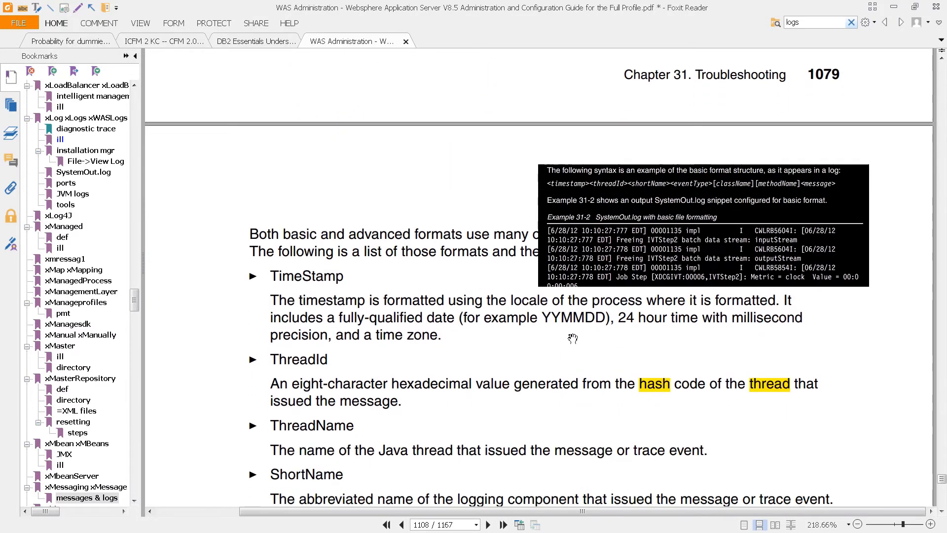
mouse_move(424, 298)
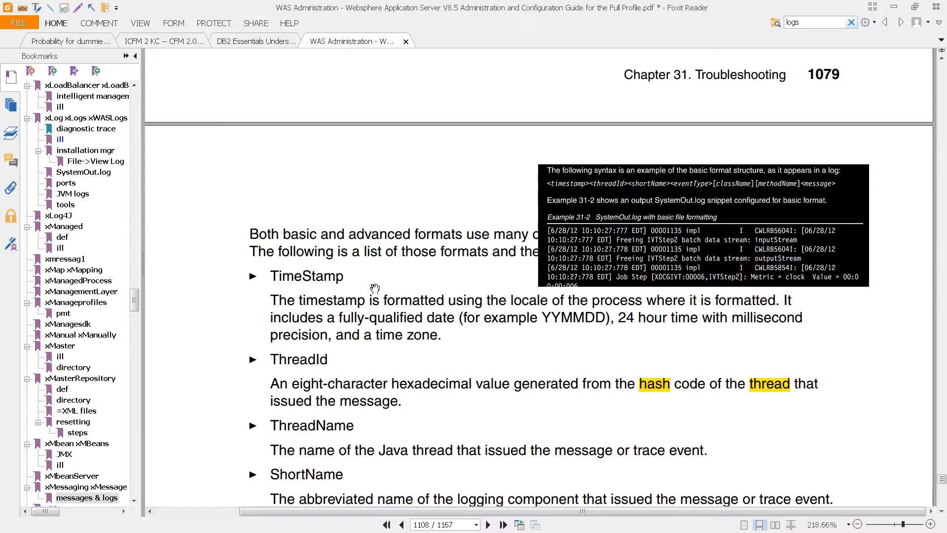
mouse_move(404, 282)
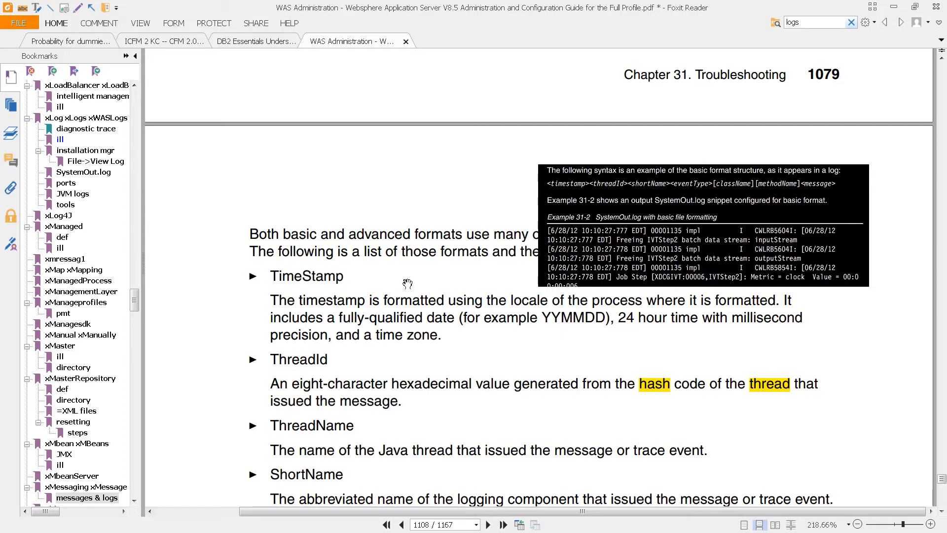
mouse_move(354, 424)
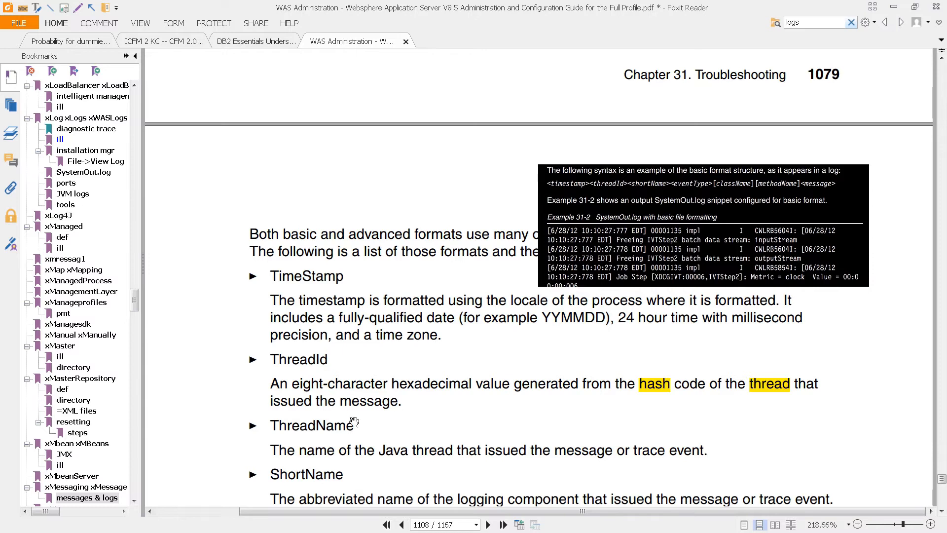
scroll("down", 3)
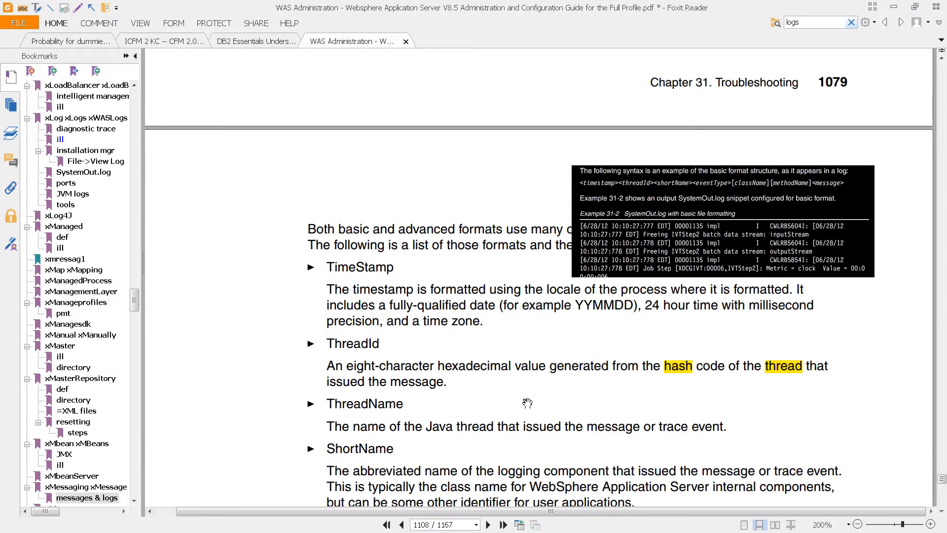
mouse_move(520, 401)
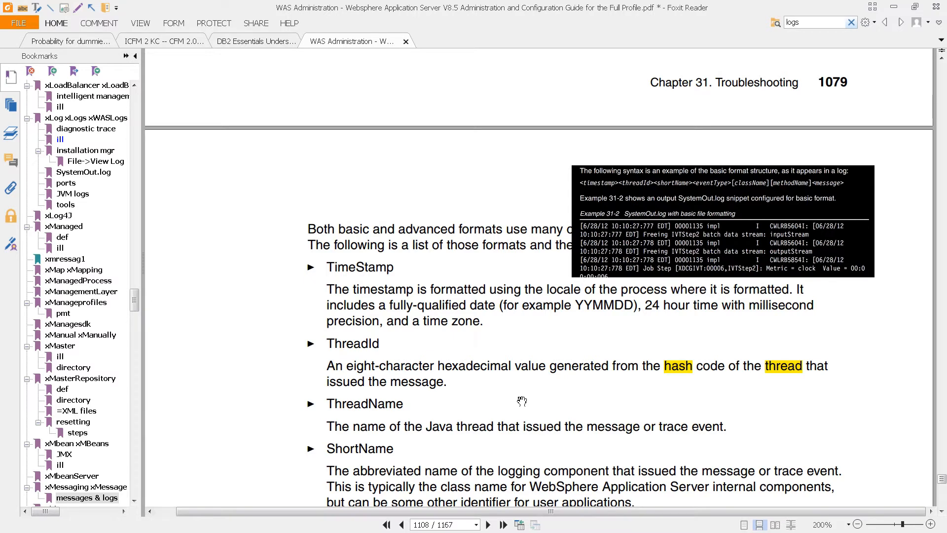
mouse_move(613, 368)
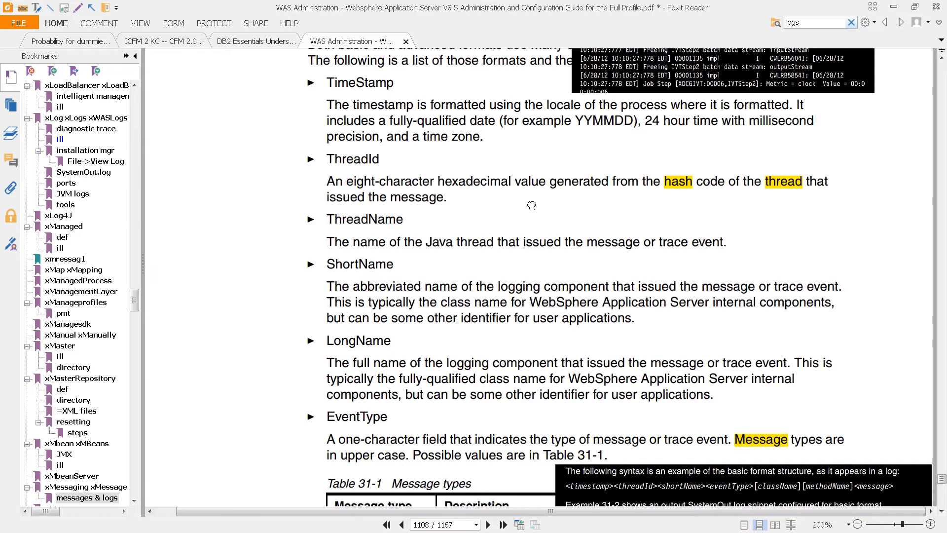
scroll("down", 3)
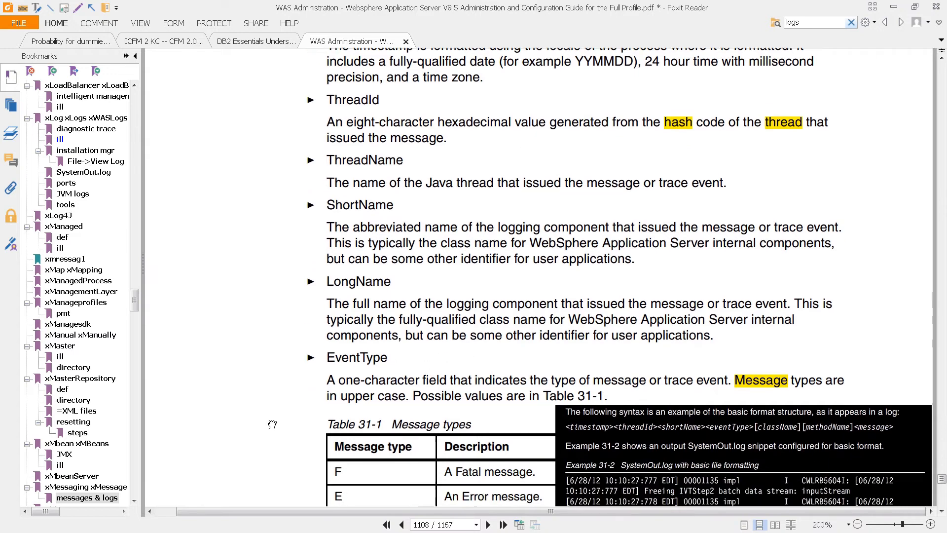
scroll("down", 3)
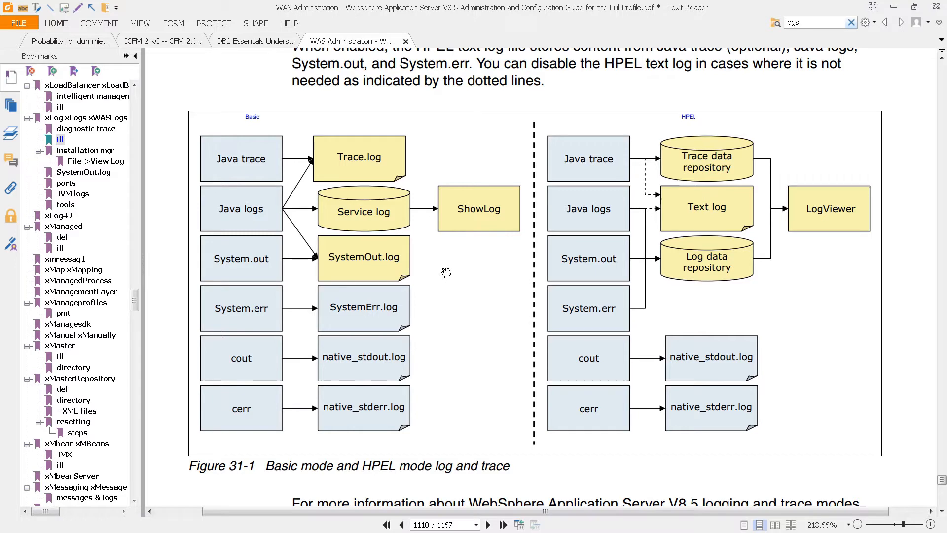
mouse_move(335, 465)
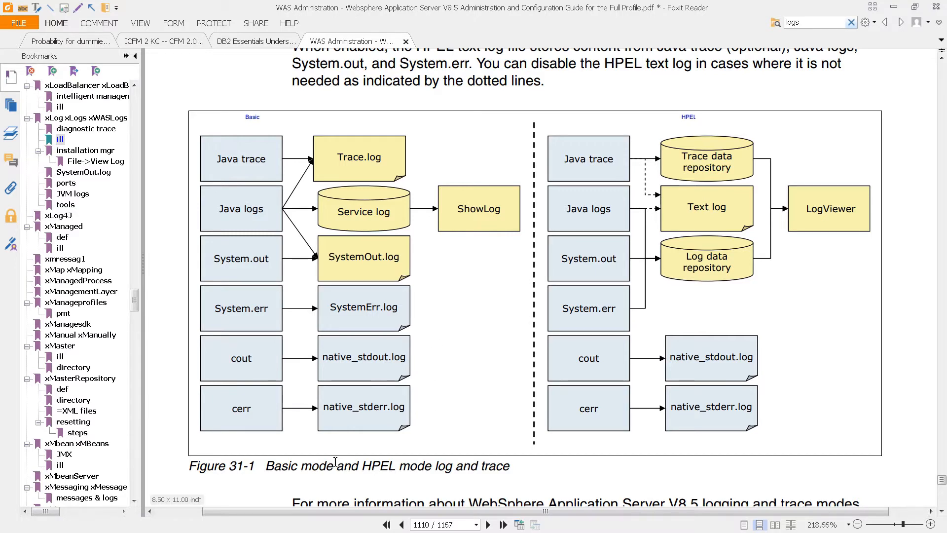
mouse_move(404, 462)
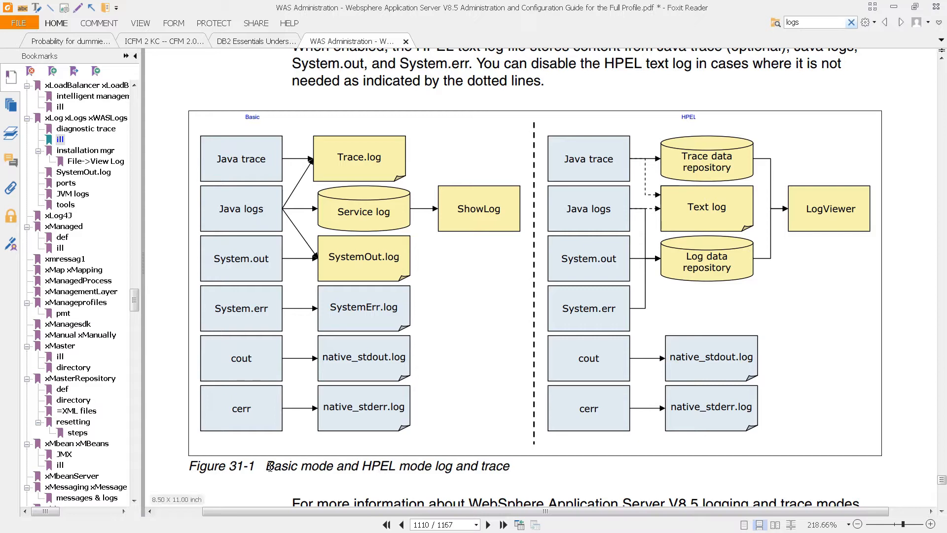
mouse_move(280, 157)
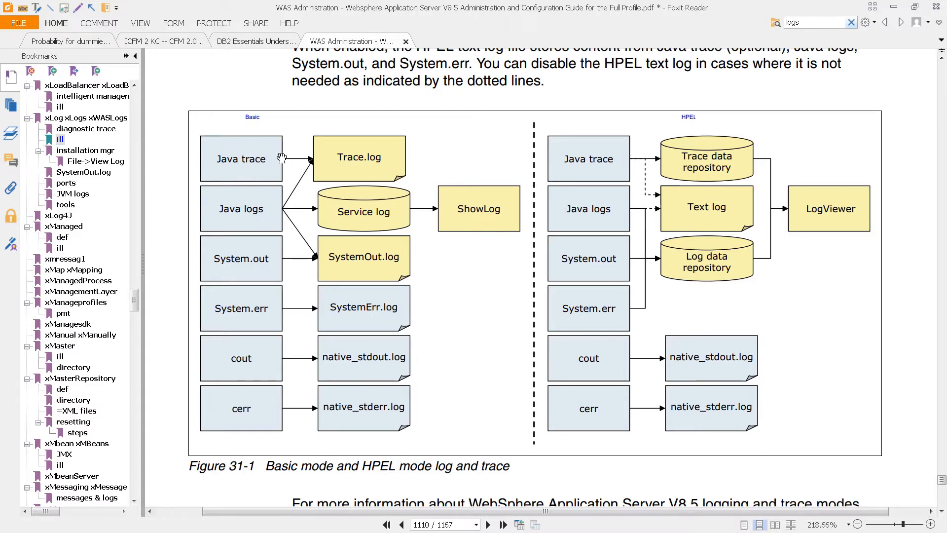
mouse_move(255, 213)
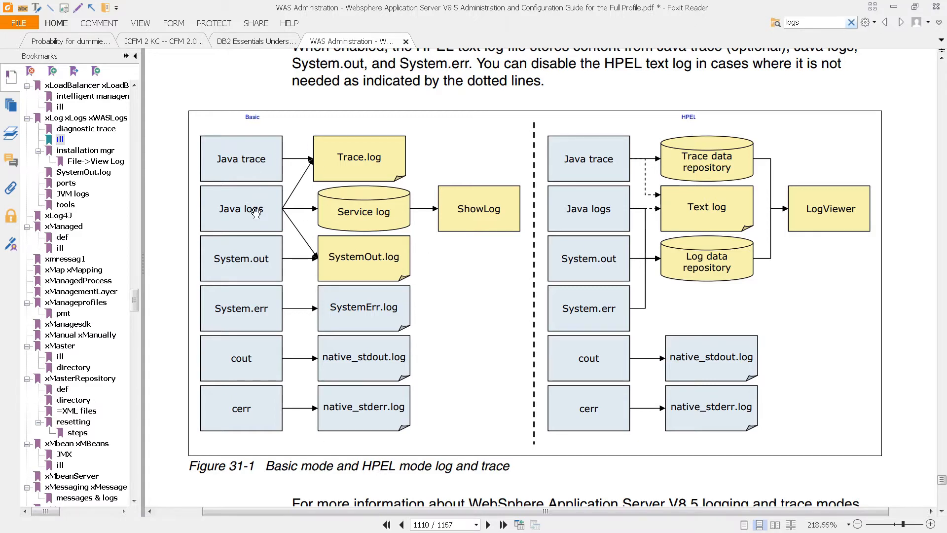
mouse_move(224, 356)
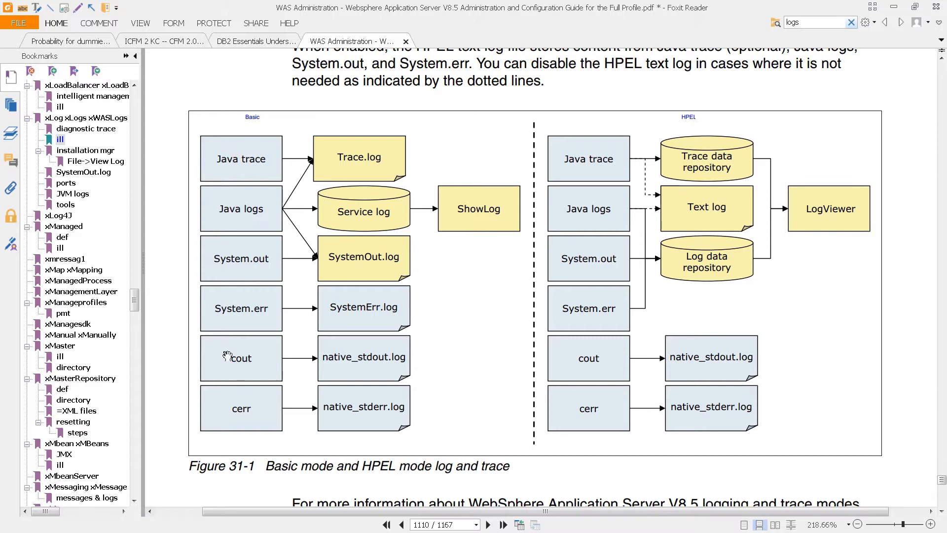
mouse_move(351, 419)
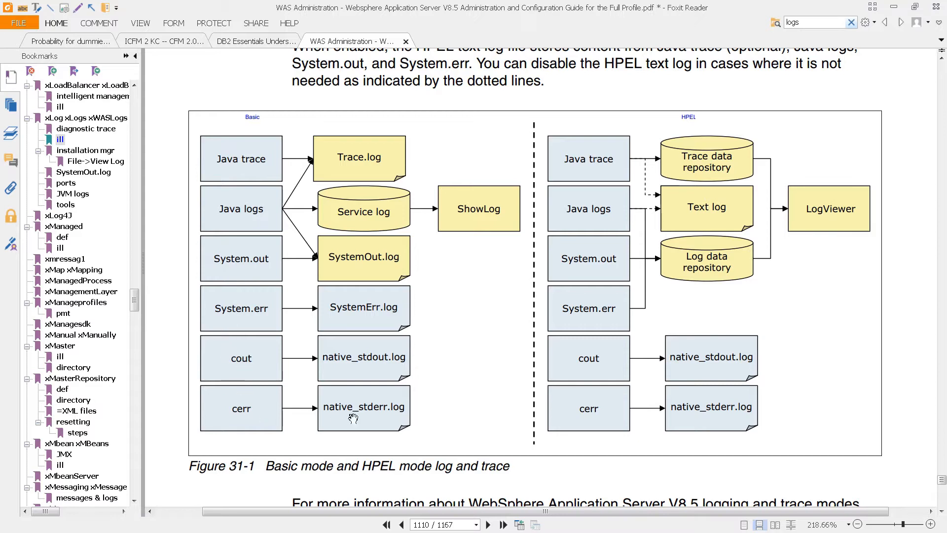
mouse_move(424, 388)
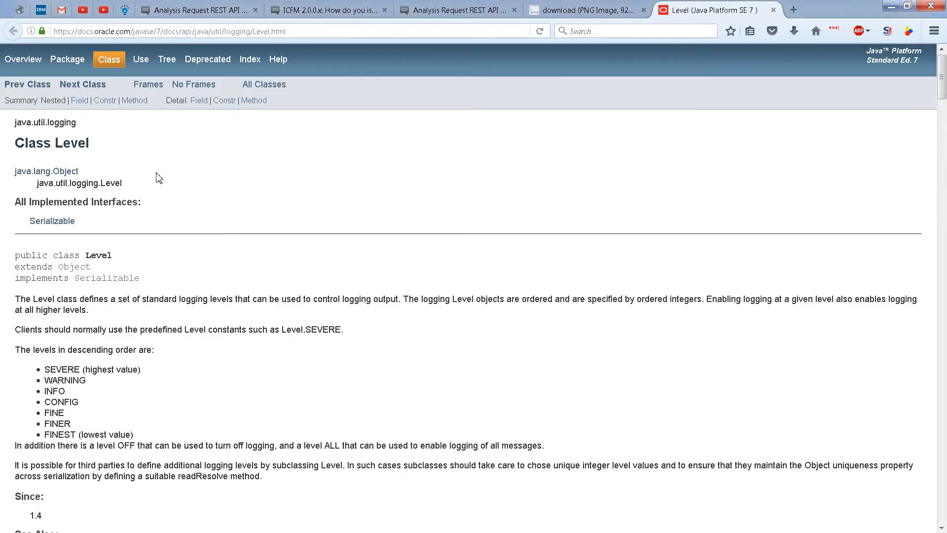
mouse_move(169, 187)
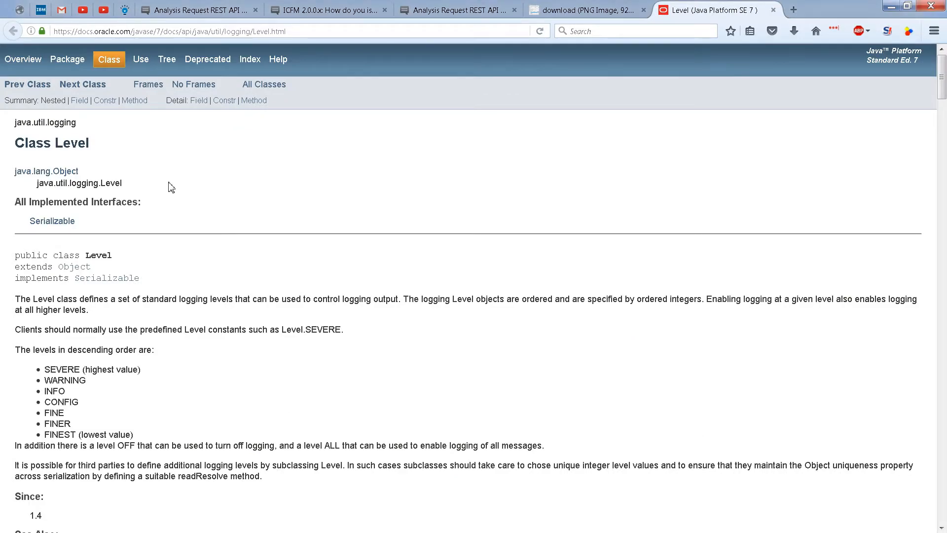
mouse_move(41, 194)
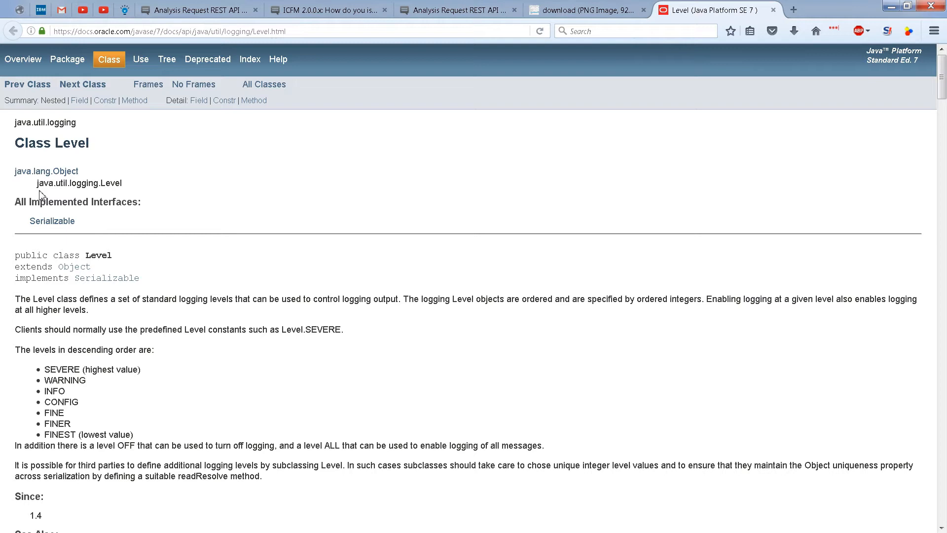
Highlight the java.util.logging package name and the SEVERE level in the Level Javadoc.
double_click(64, 184)
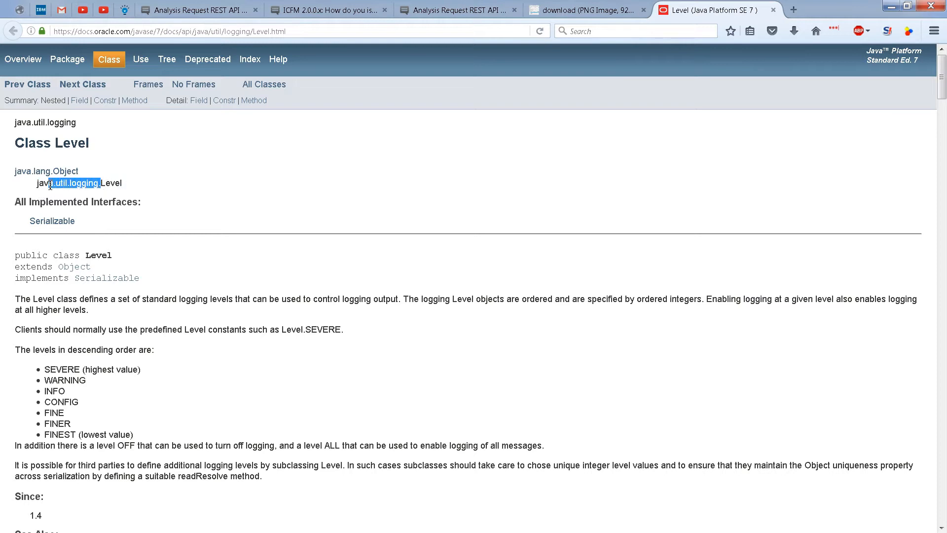
left_click(148, 234)
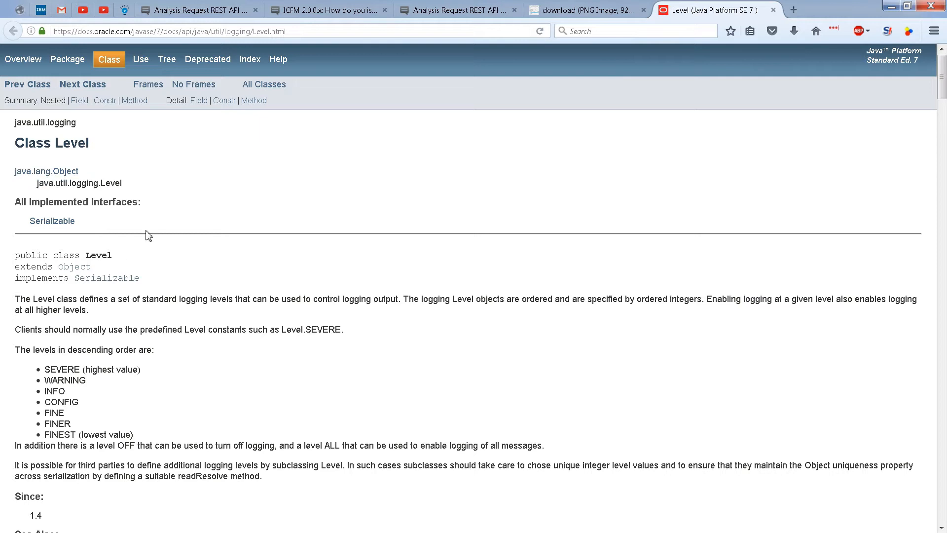
double_click(61, 369)
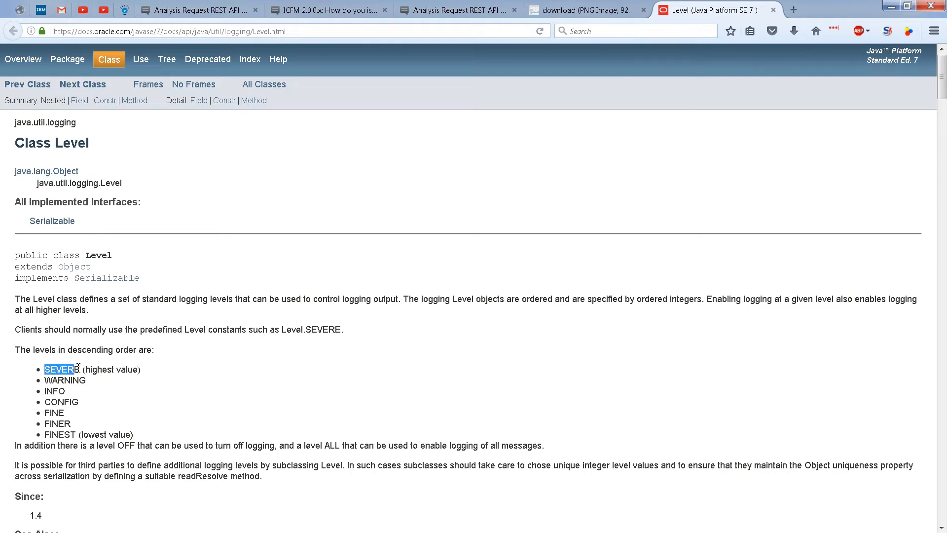
mouse_move(64, 412)
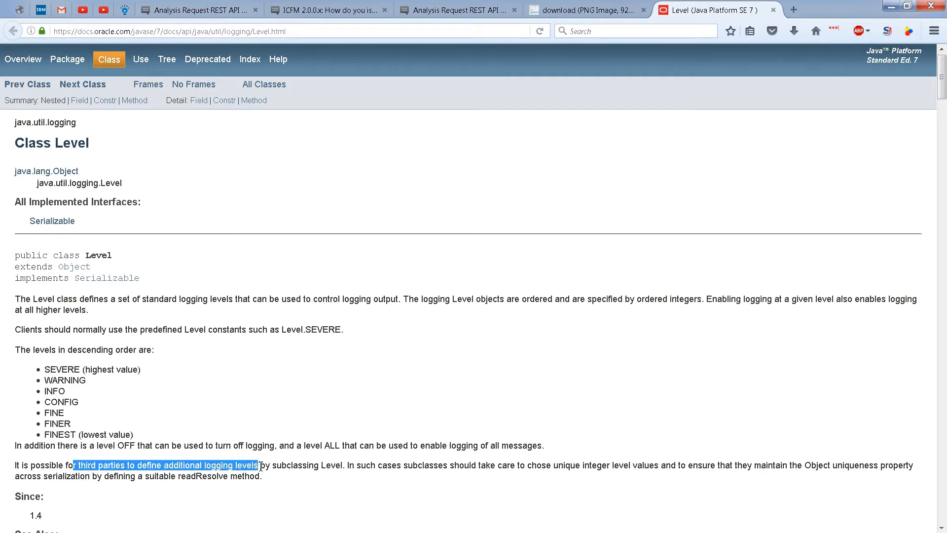
left_click(338, 475)
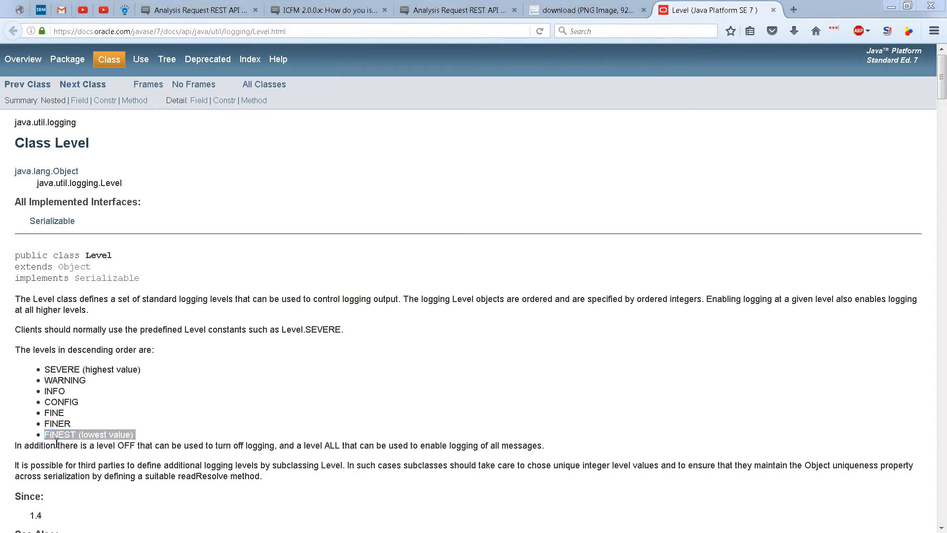
Log in to the WebSphere admin console as wasmgr and reach the Welcome page.
left_click(454, 261)
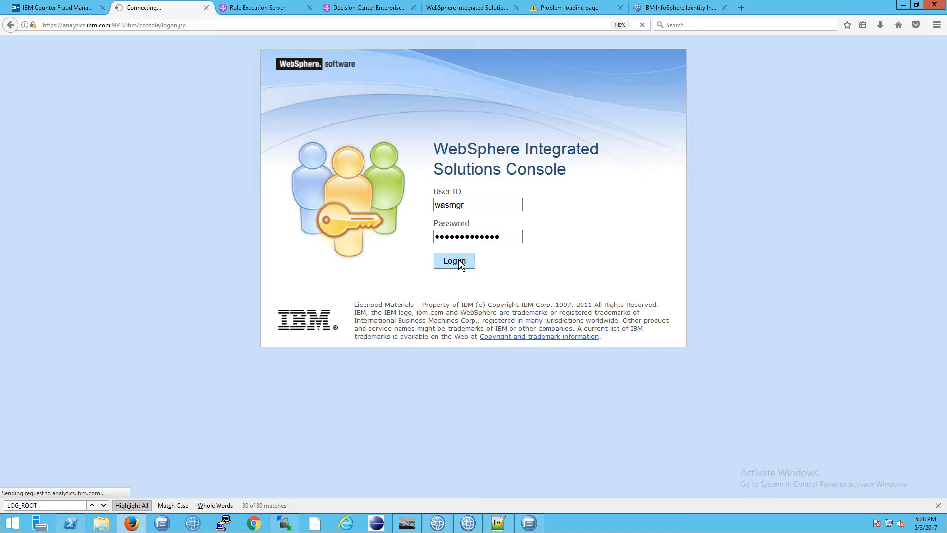
left_click(454, 260)
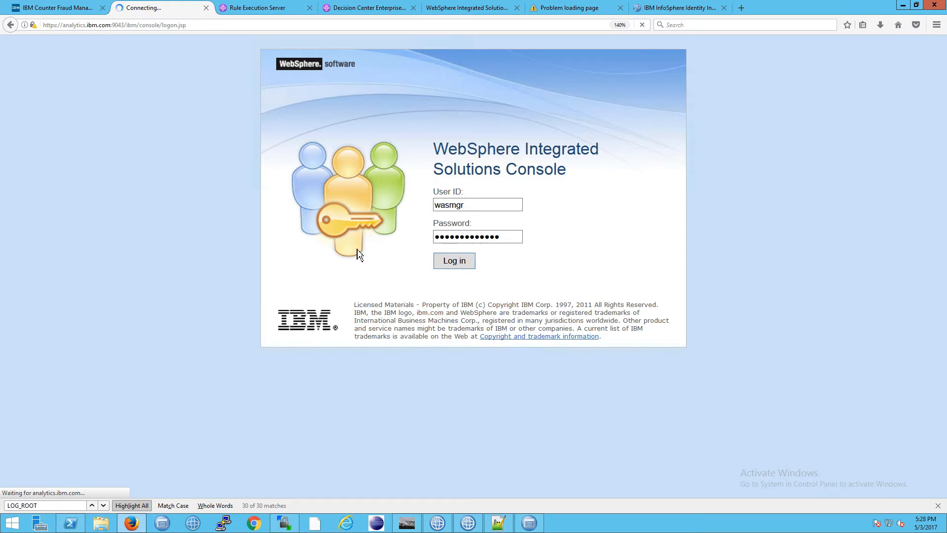
left_click(454, 260)
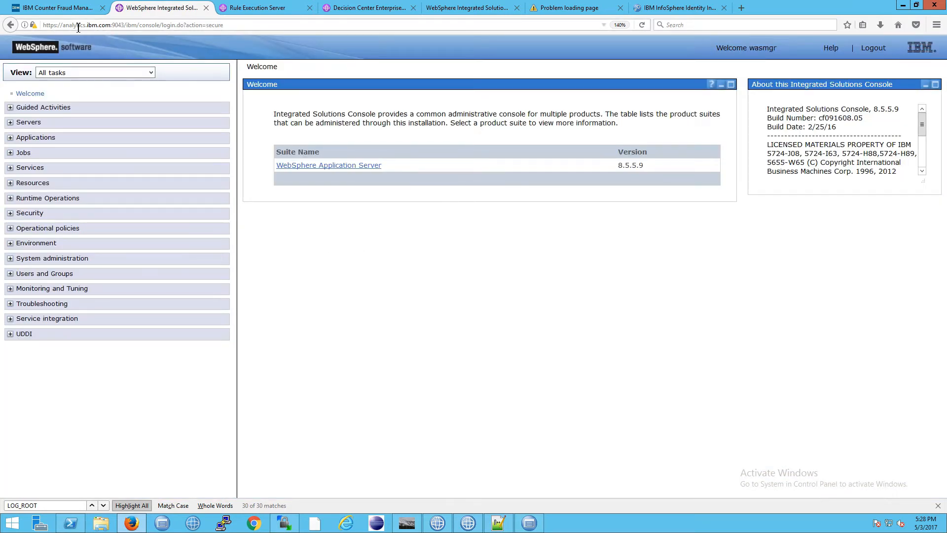
mouse_move(81, 63)
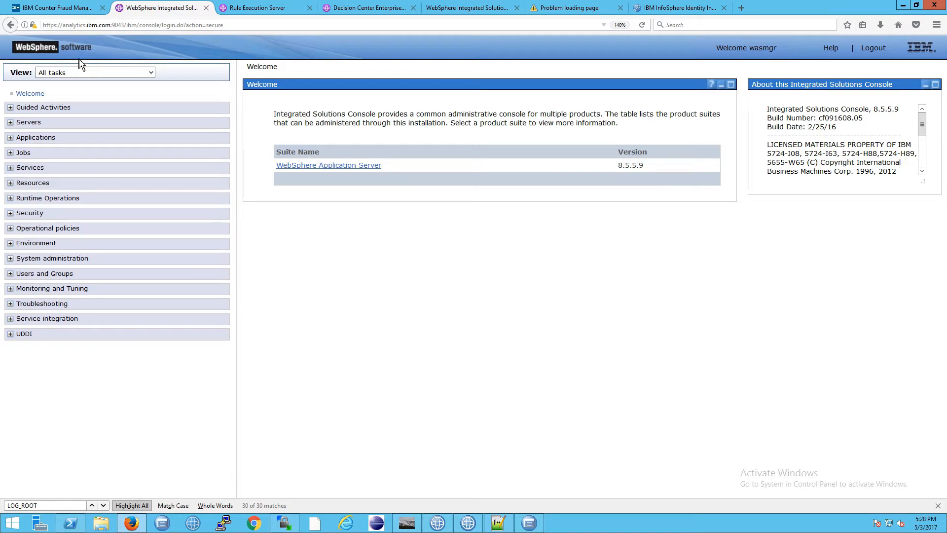
mouse_move(50, 289)
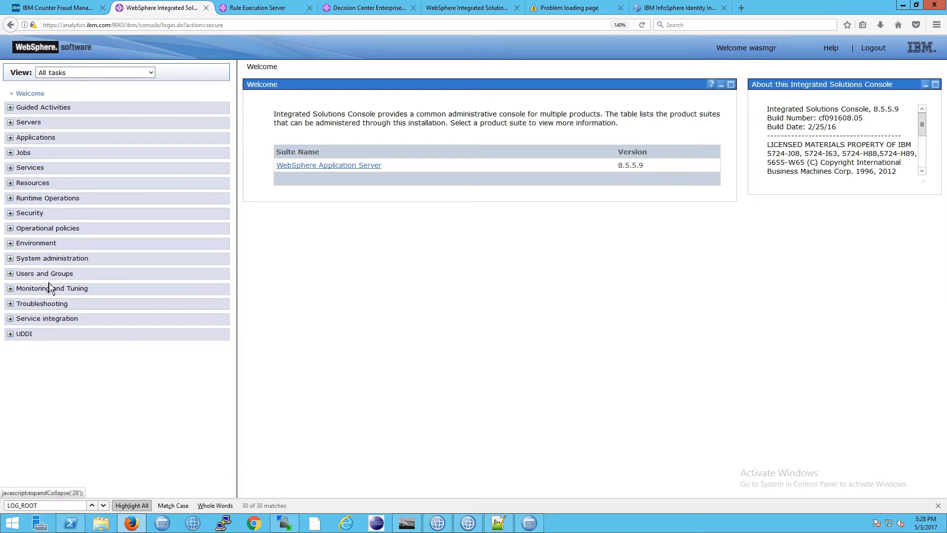
Expand Troubleshooting > Logs and trace and select ICFMServer's logging settings.
left_click(43, 304)
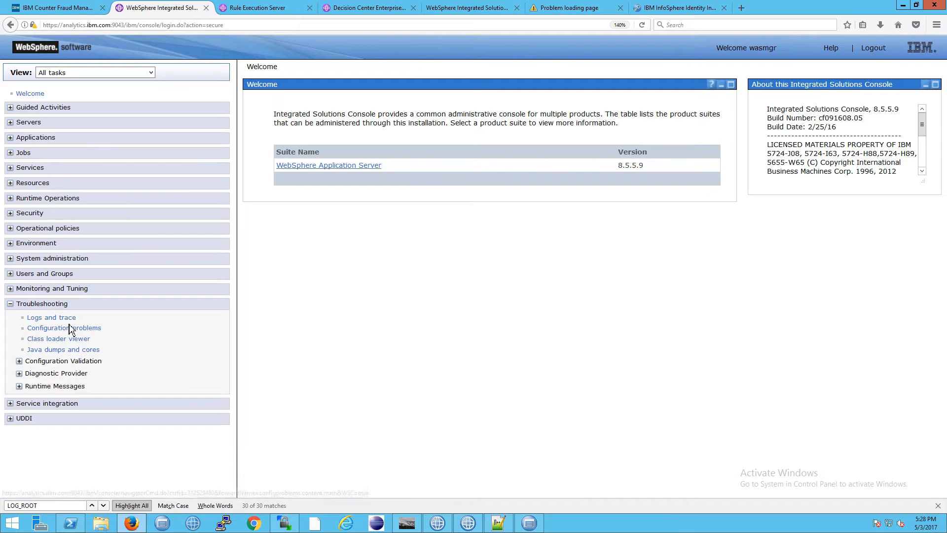
left_click(63, 328)
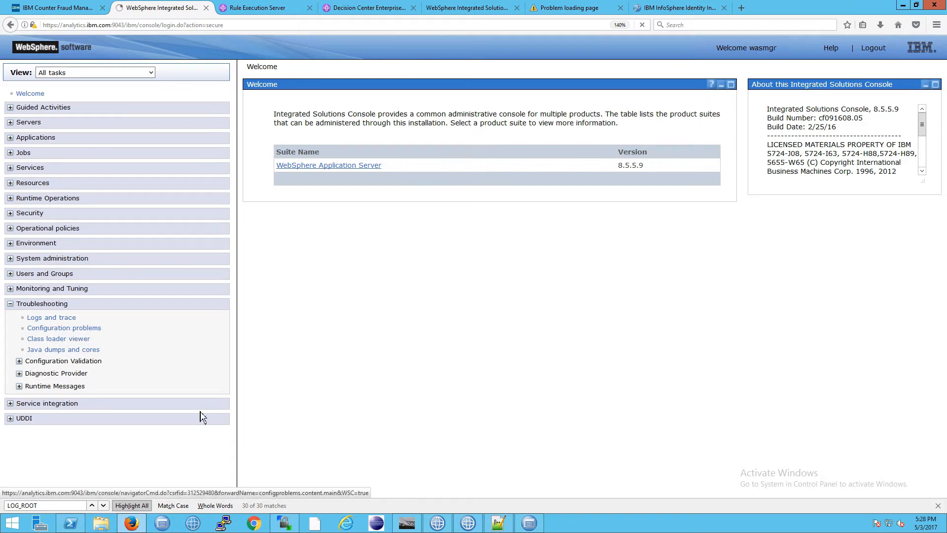
left_click(51, 318)
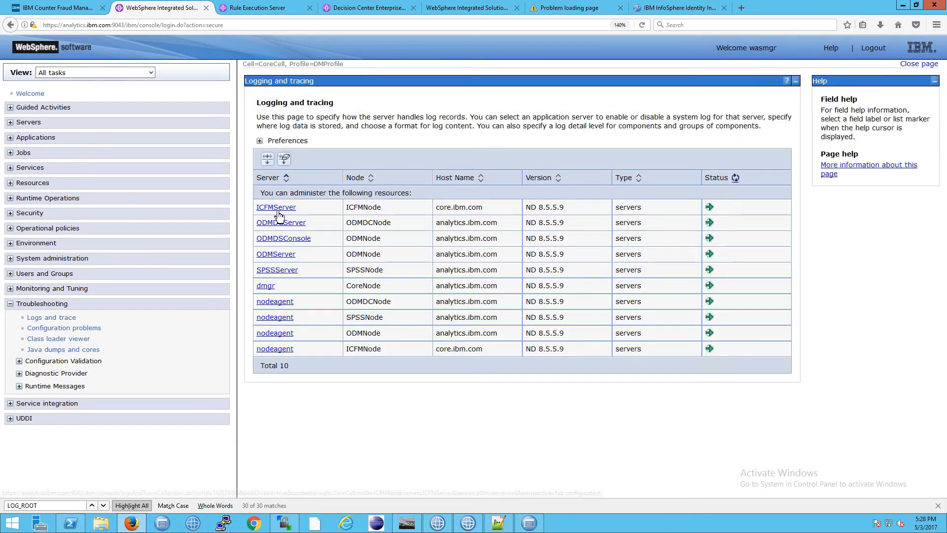
left_click(276, 208)
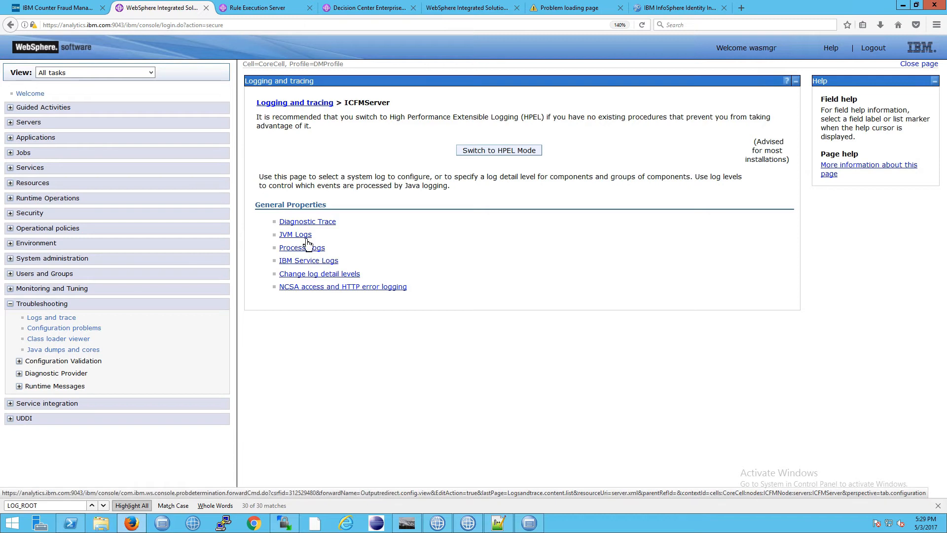
View the JVM Logs configuration with the SystemOut.log path, then return to ICFMServer's logging options.
left_click(295, 234)
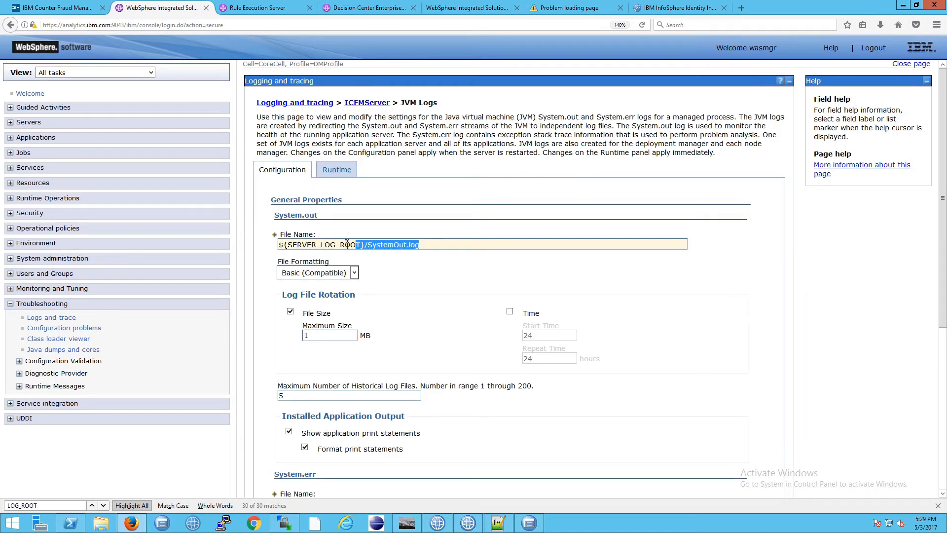
left_click(430, 245)
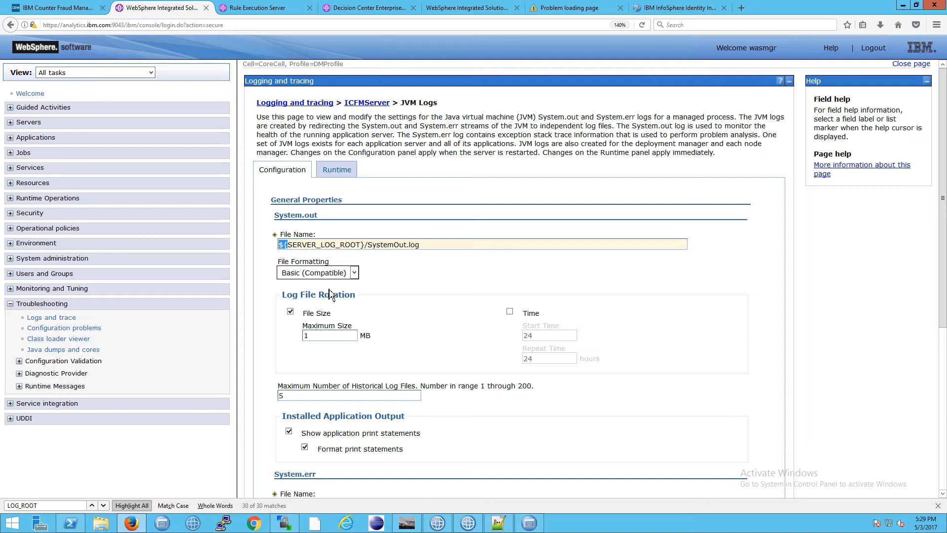
scroll("down", 3)
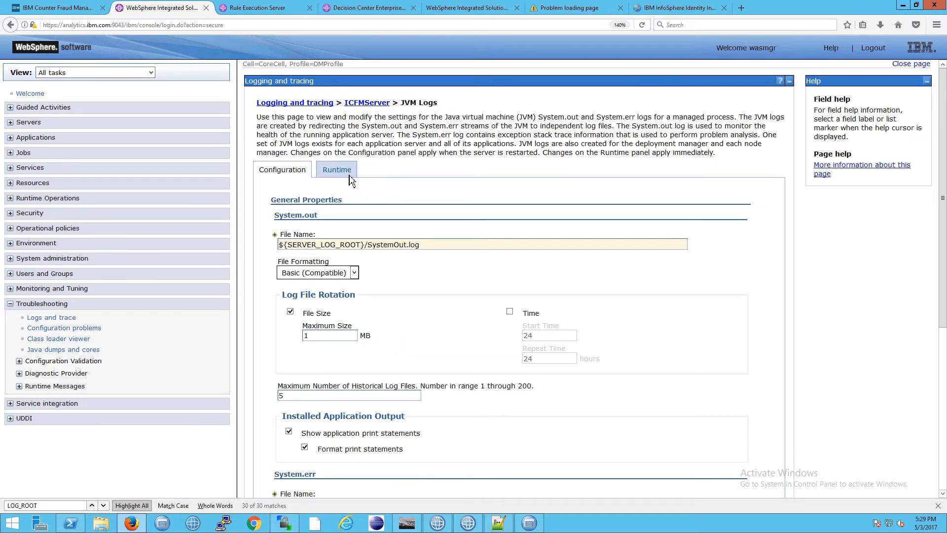
left_click(337, 169)
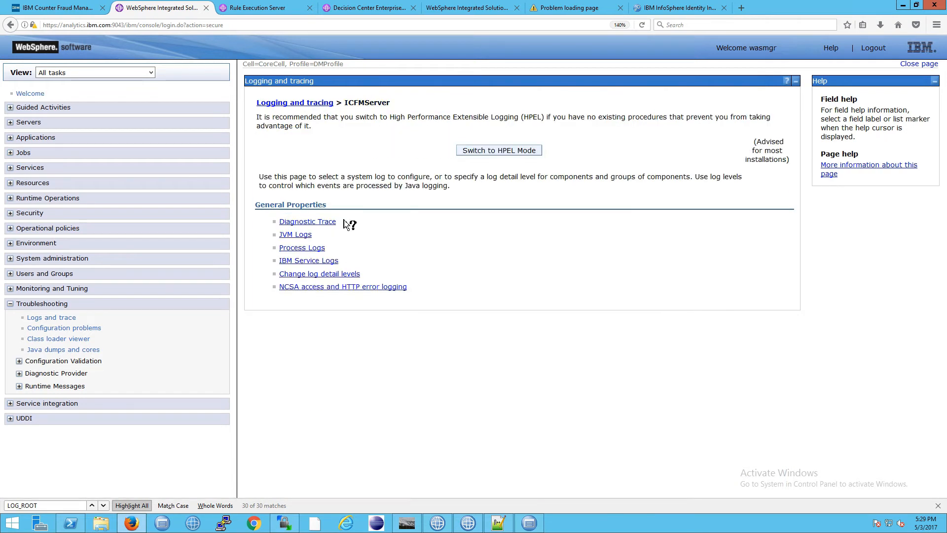
Reach ICFMServer's runtime log detail levels and expand the Components and Groups tree.
left_click(308, 221)
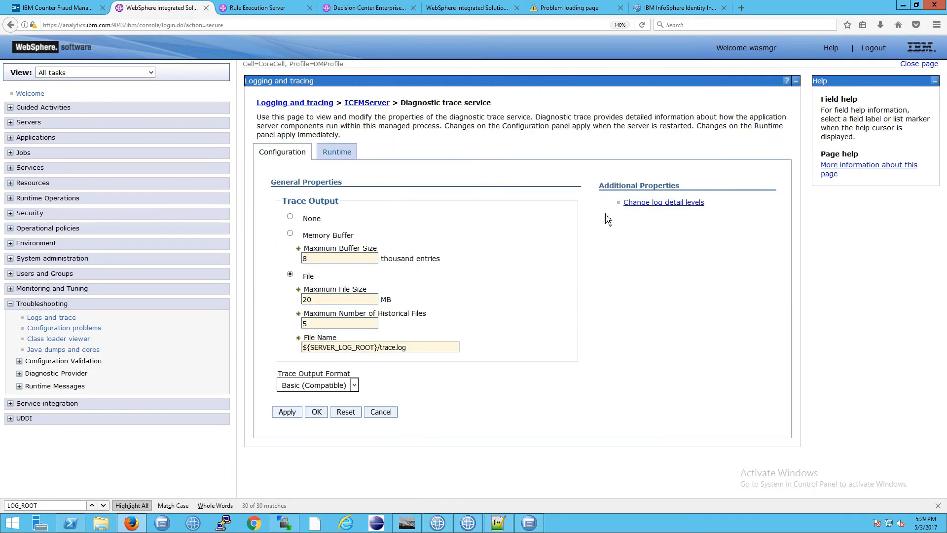
left_click(663, 202)
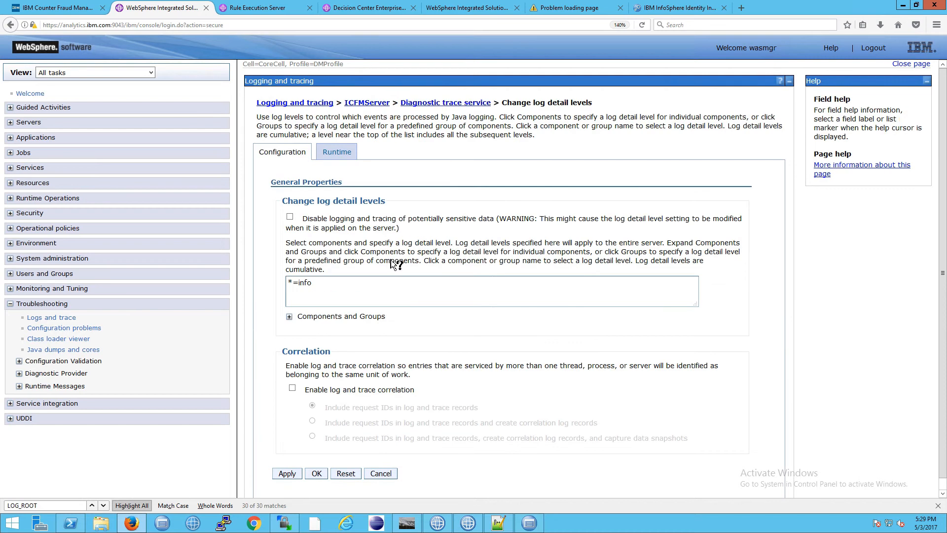
left_click(336, 152)
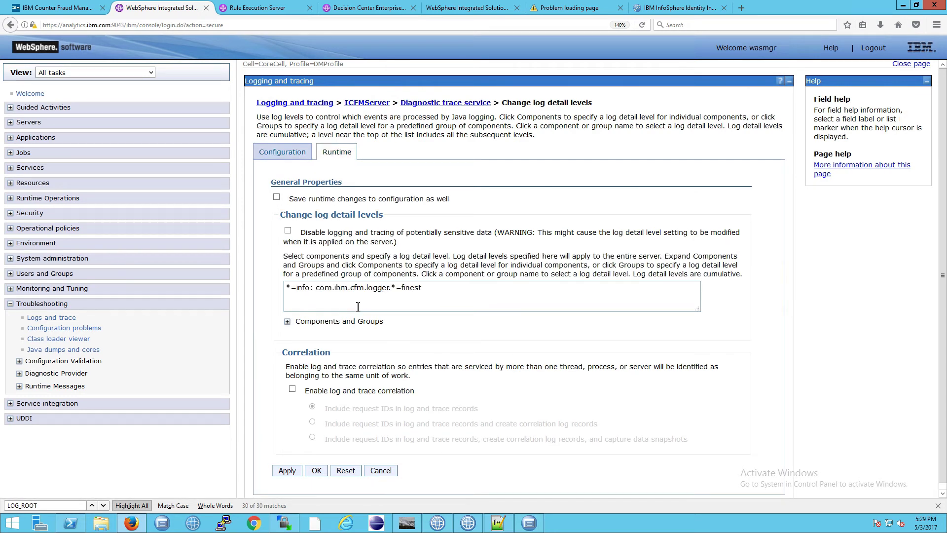
left_click(287, 322)
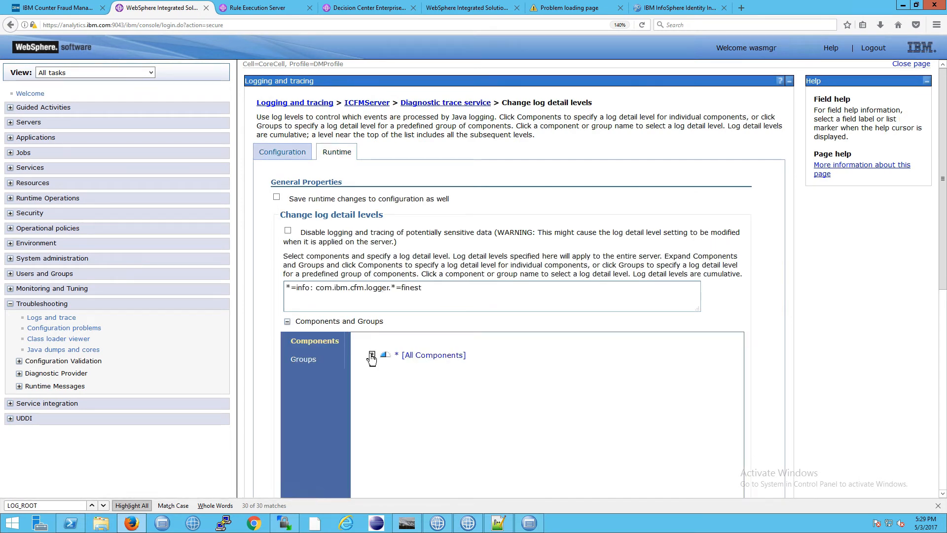
left_click(370, 354)
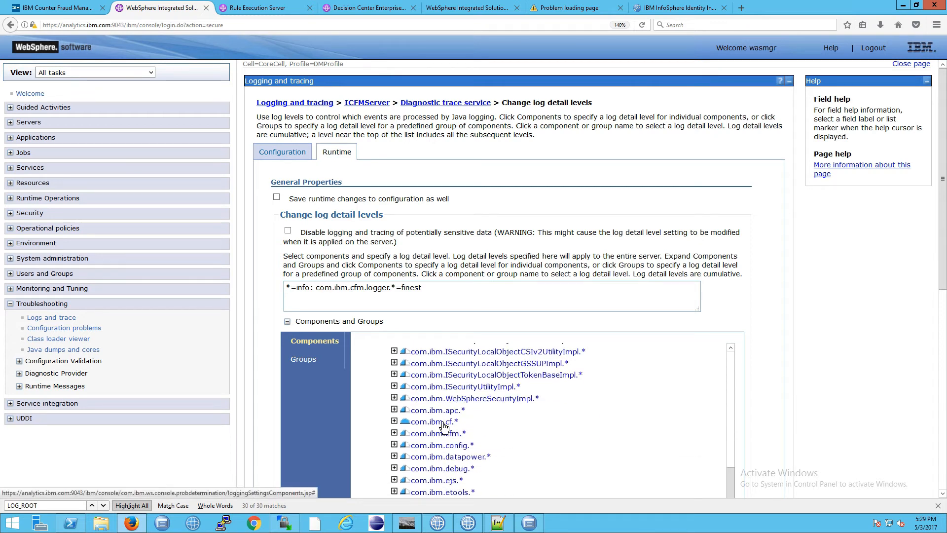
Show the Message and Trace Levels choices, fatal through finest, for com.ibm.cf.*.
scroll("down", 3)
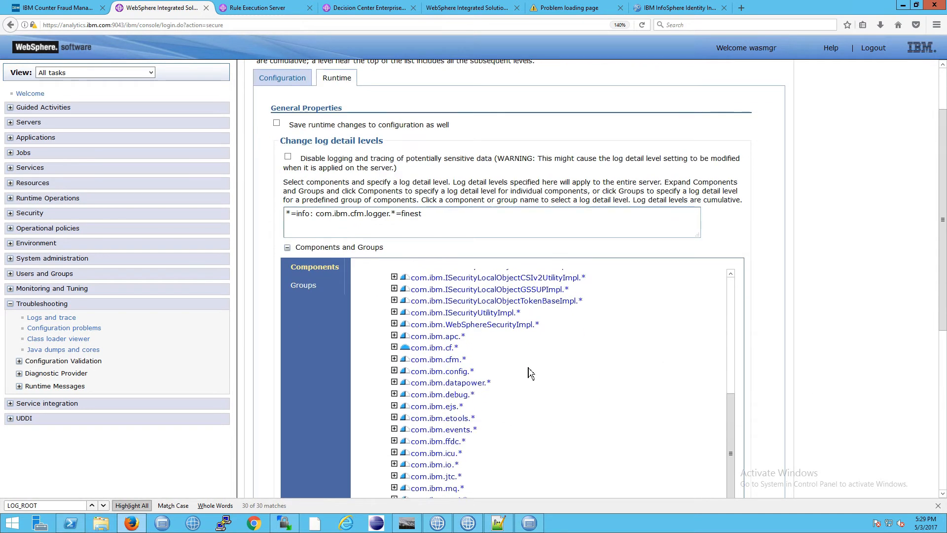
left_click(432, 348)
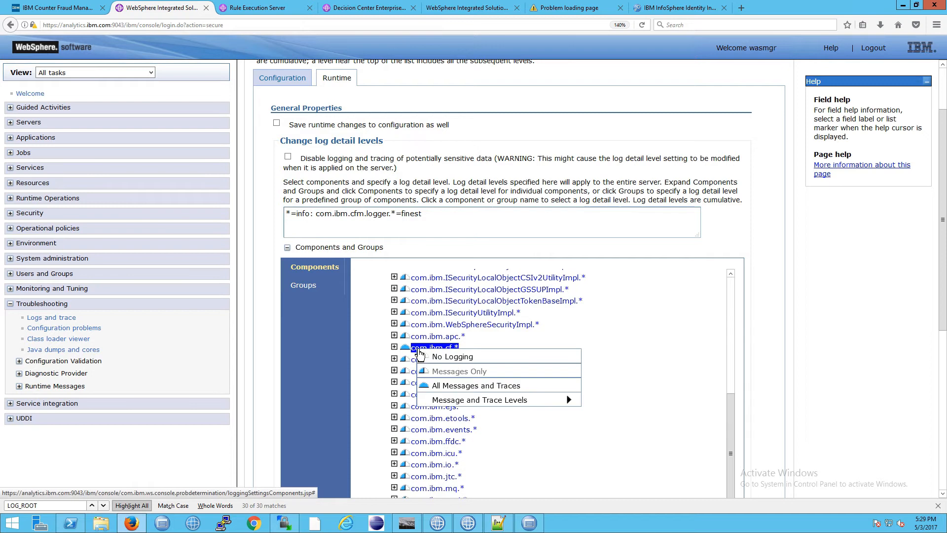
mouse_move(508, 390)
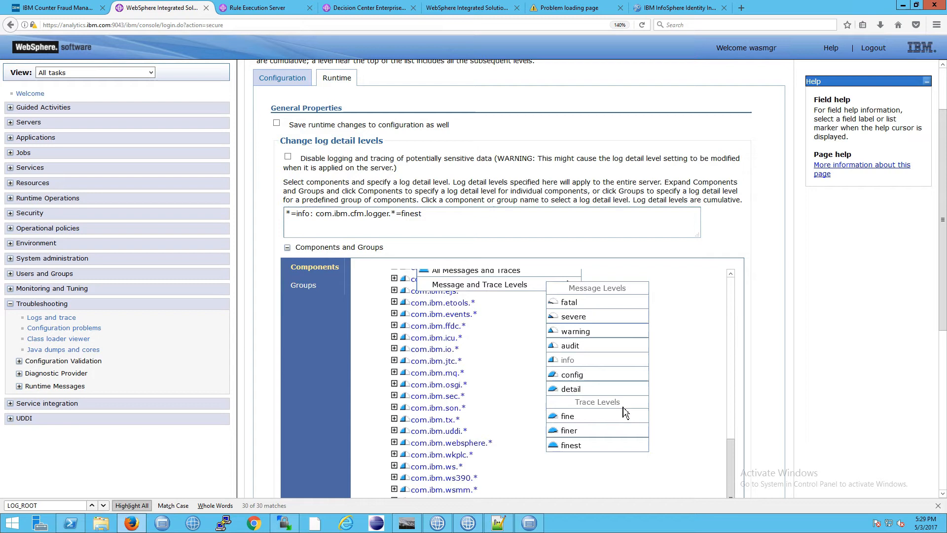
scroll("down", 3)
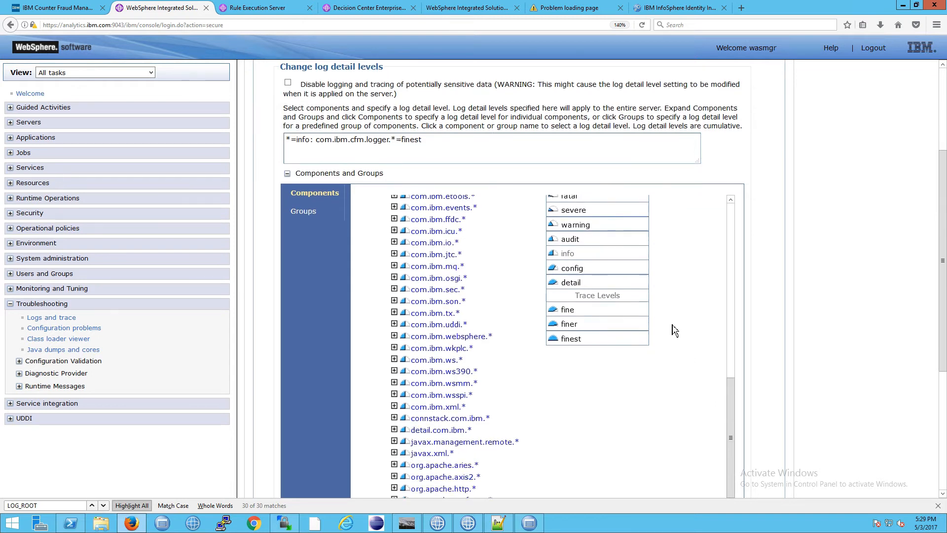
left_click(432, 199)
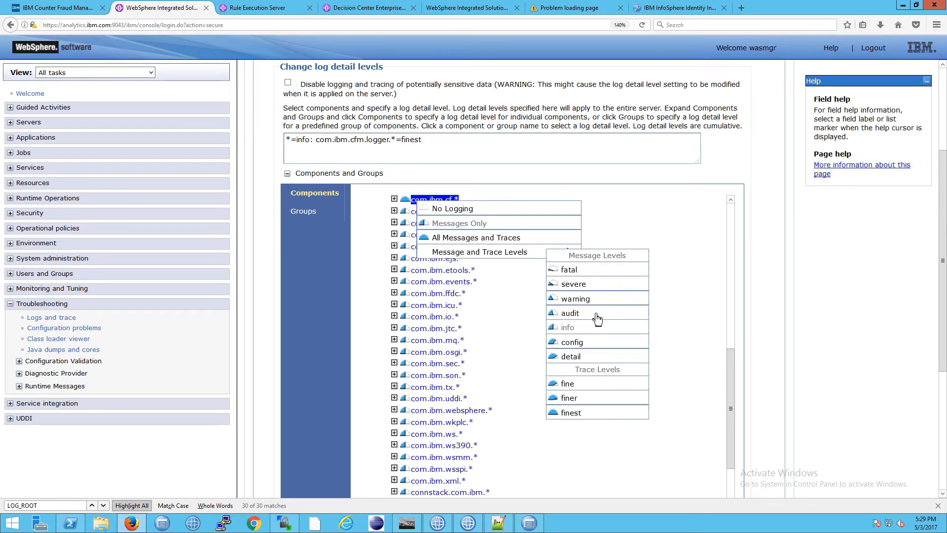
mouse_move(588, 413)
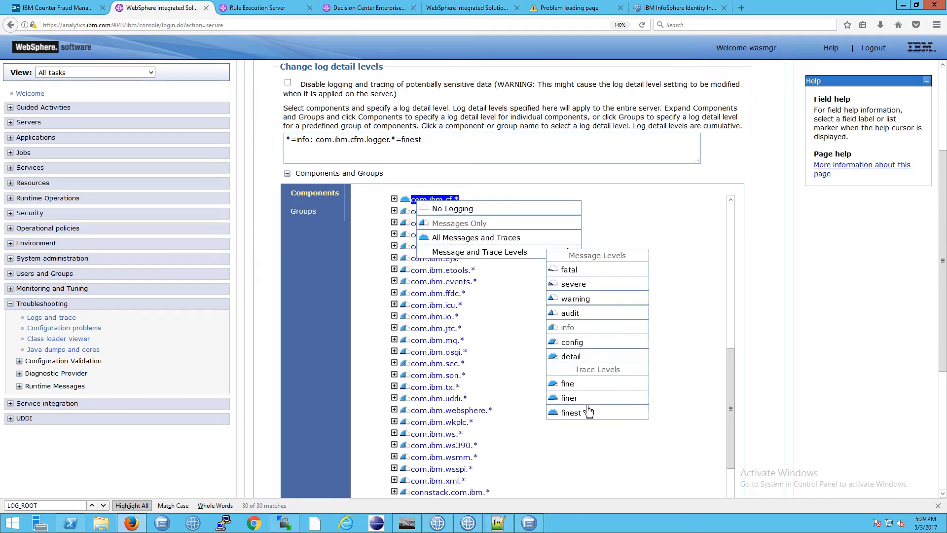
mouse_move(595, 280)
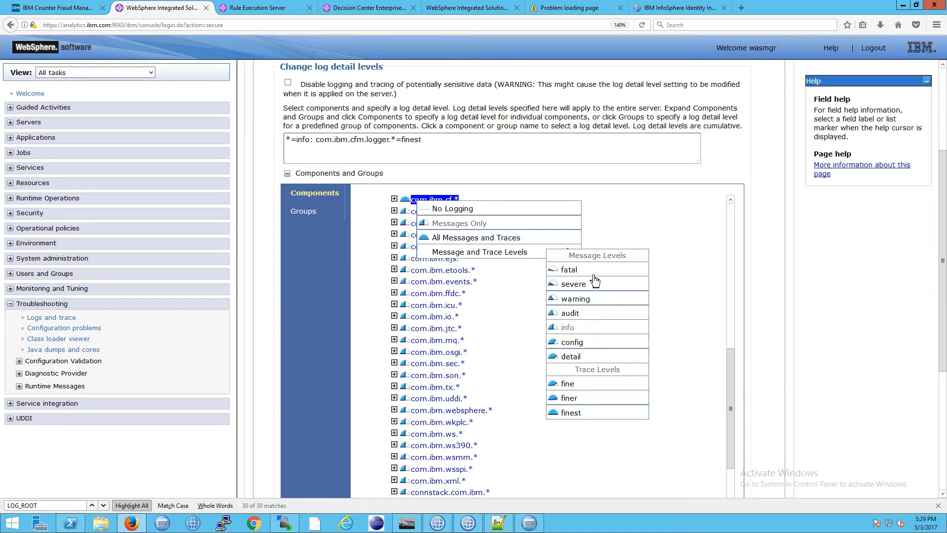
mouse_move(604, 275)
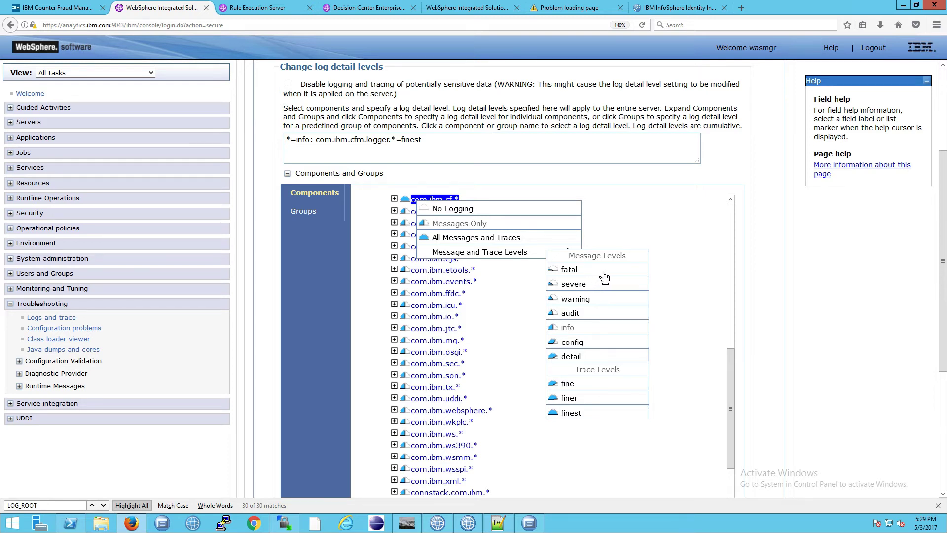
mouse_move(597, 410)
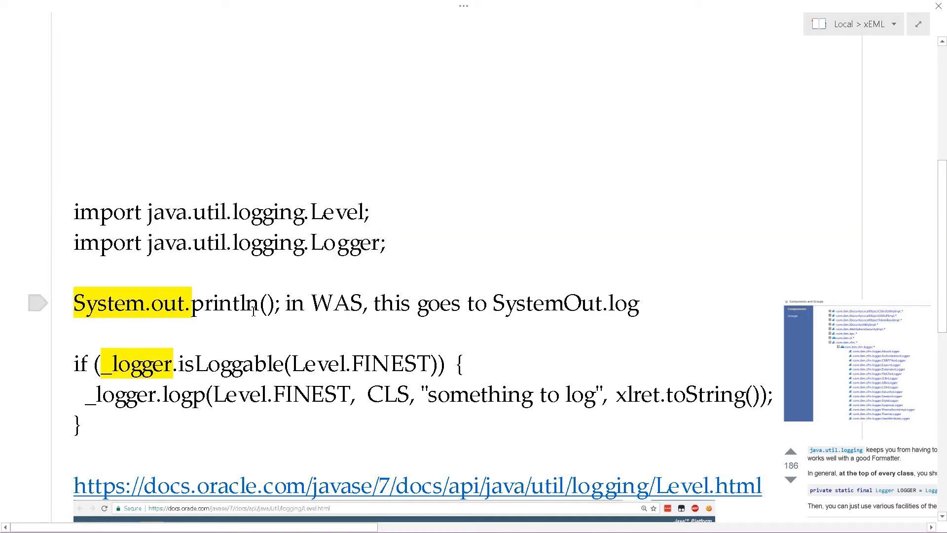
mouse_move(125, 300)
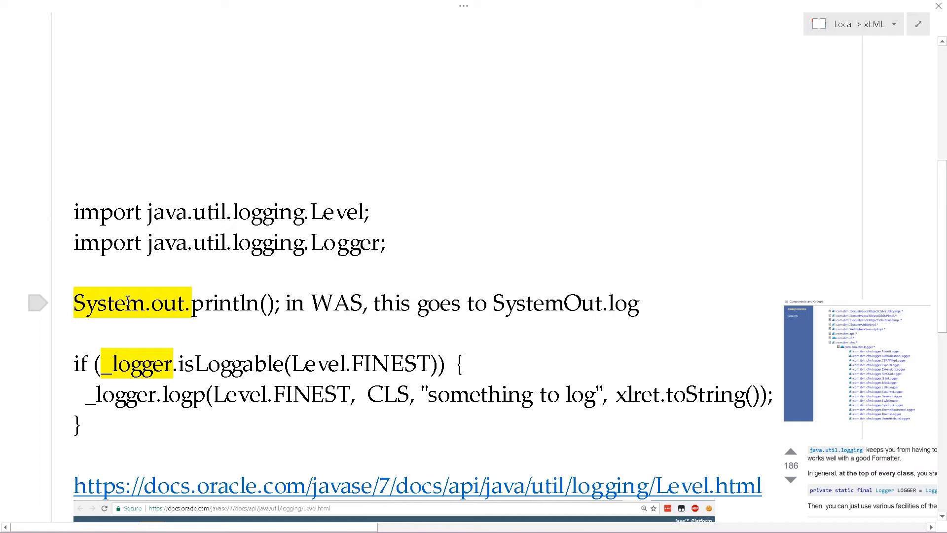
mouse_move(123, 316)
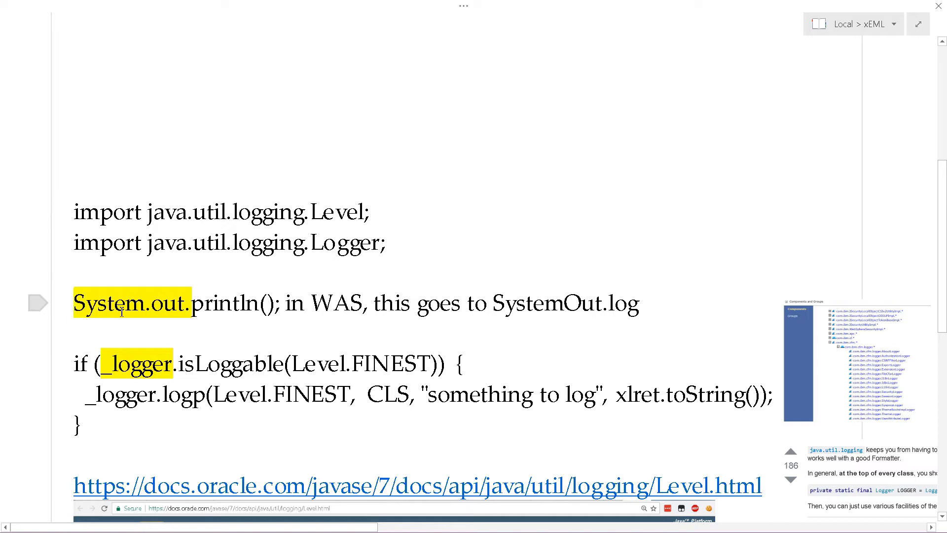
mouse_move(205, 303)
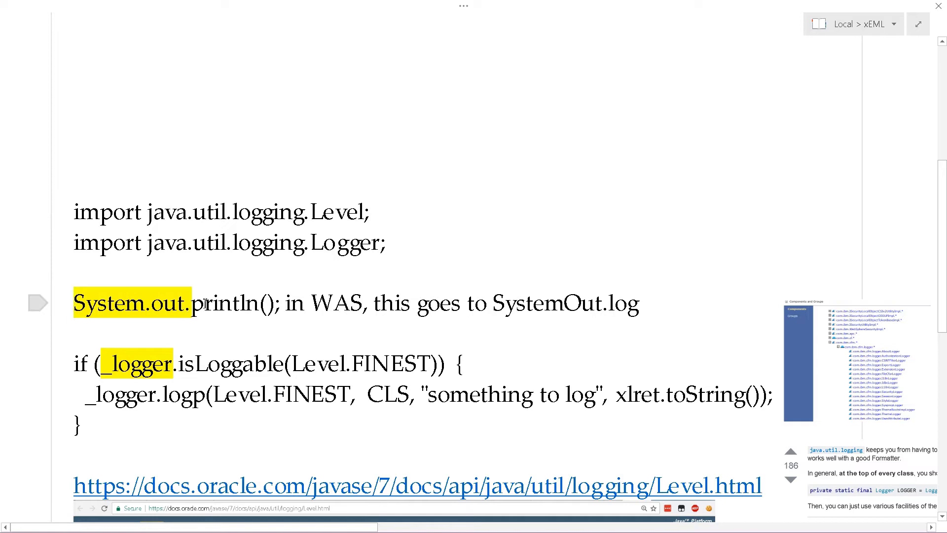
mouse_move(395, 298)
type("'hello")
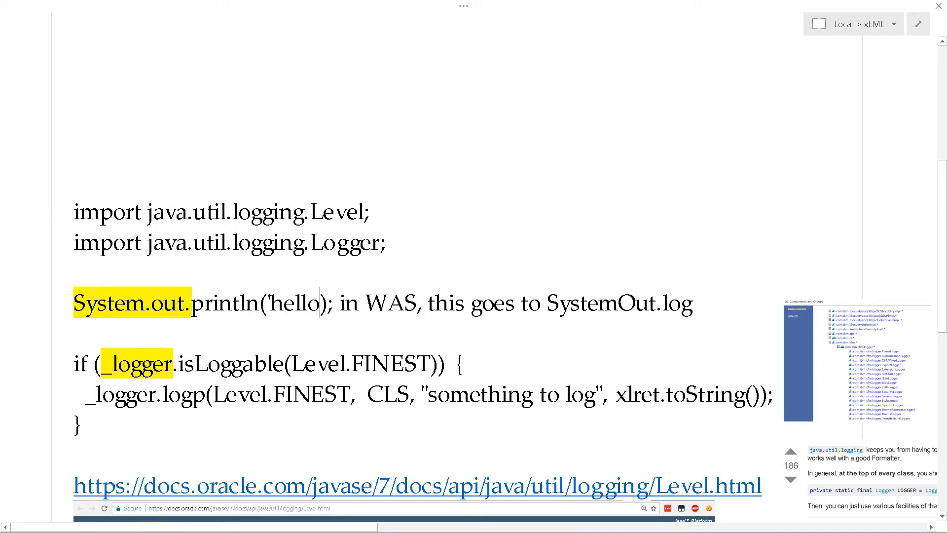
Clear the sample text from println() and highlight SystemOut in the logger notes.
key("BackSpace")
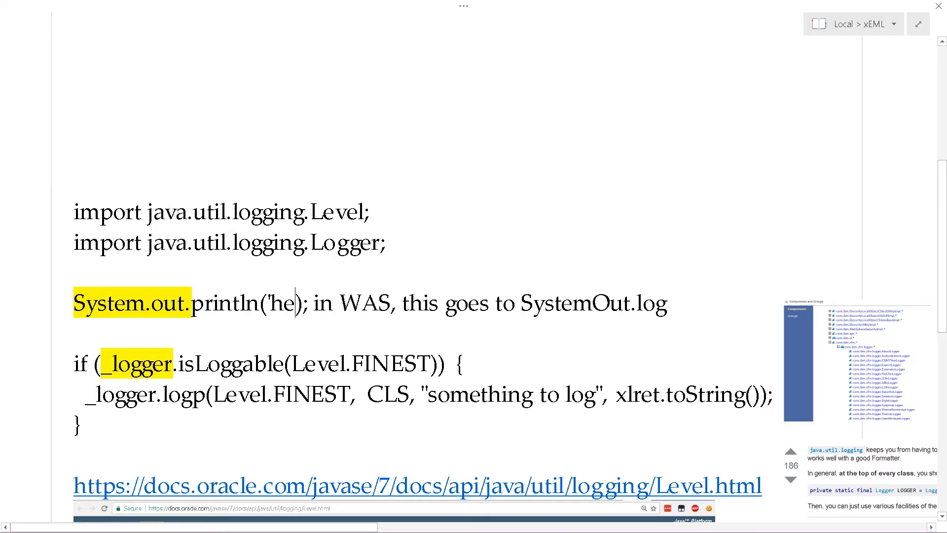
key("Backspace")
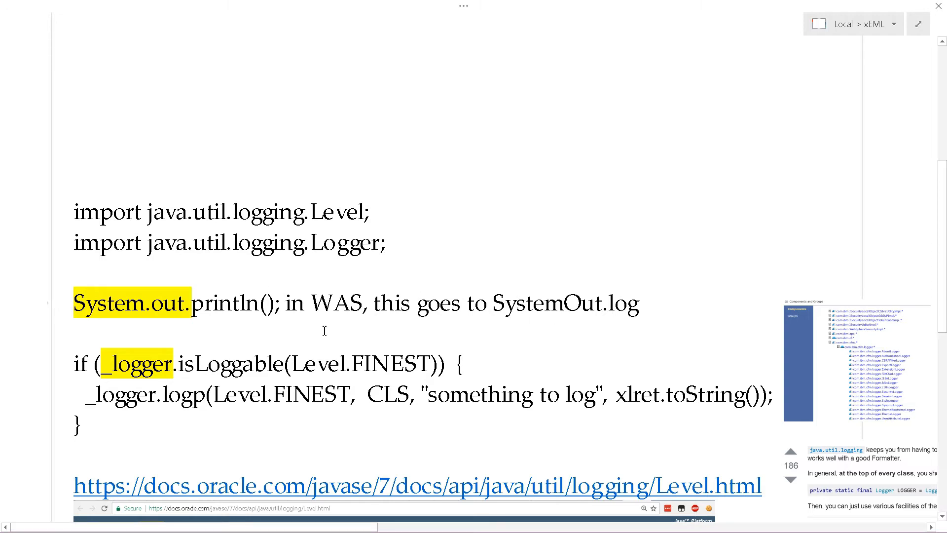
double_click(549, 302)
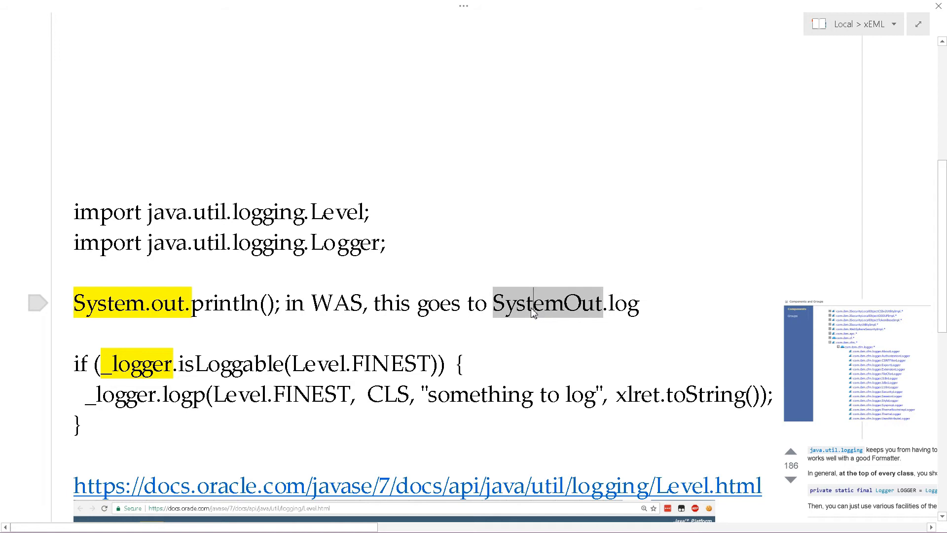
left_click(534, 304)
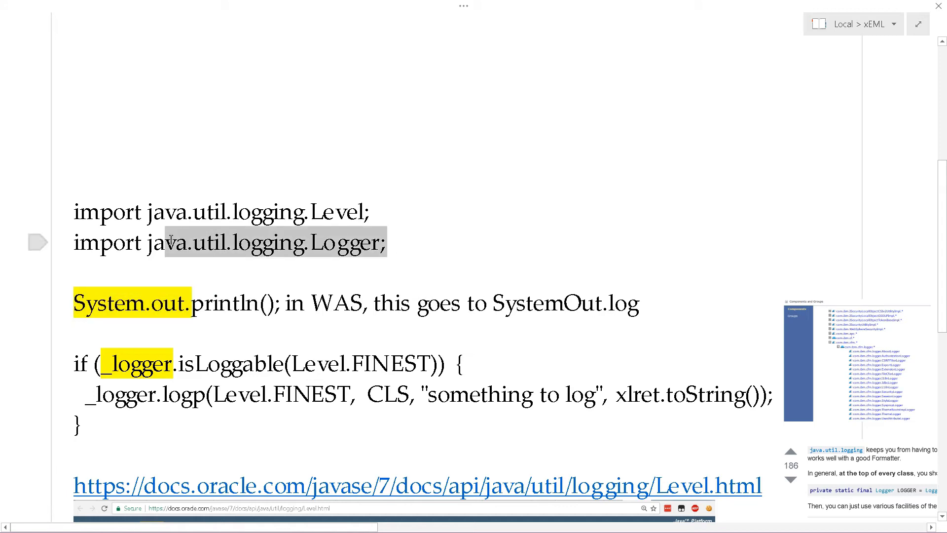
Highlight the java.util.logging.Logger import and the FINEST level in the _logger.isLoggable example.
double_click(133, 363)
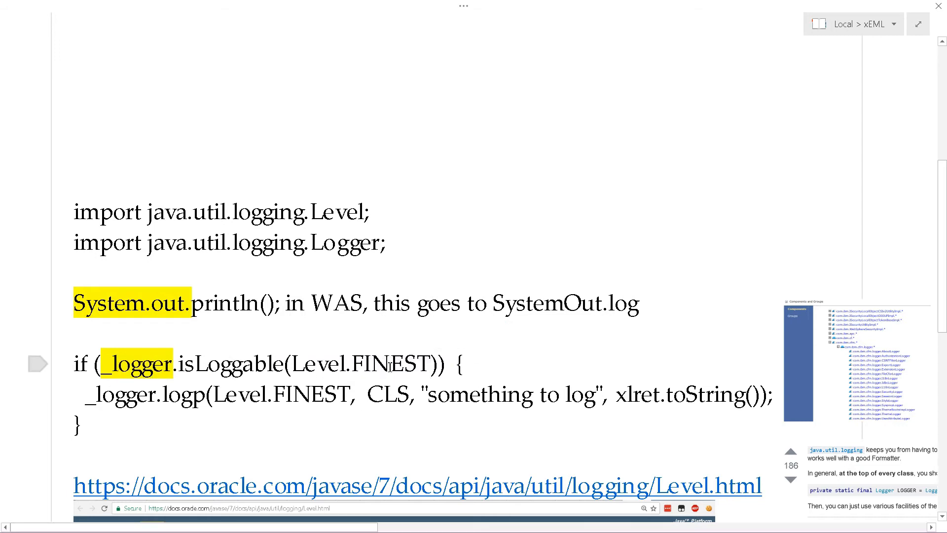
double_click(579, 394)
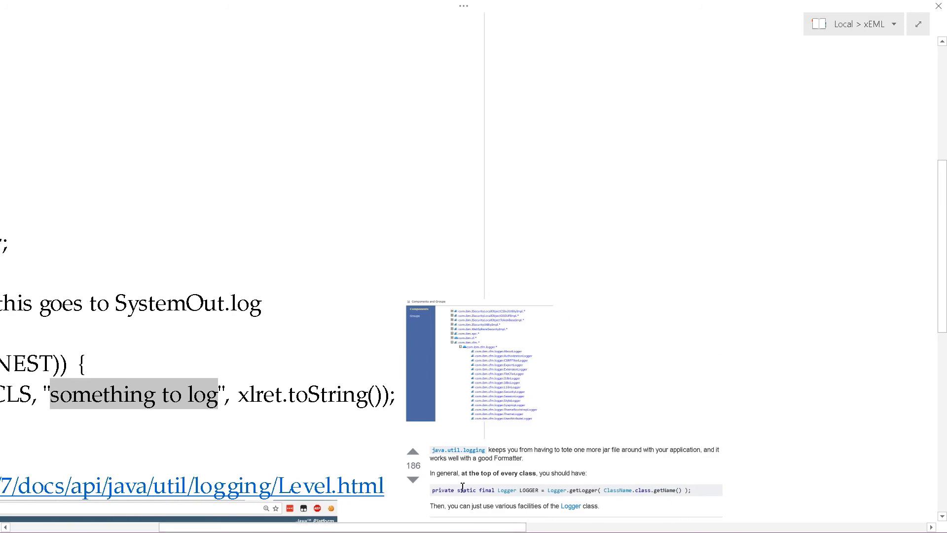
scroll("down", 3)
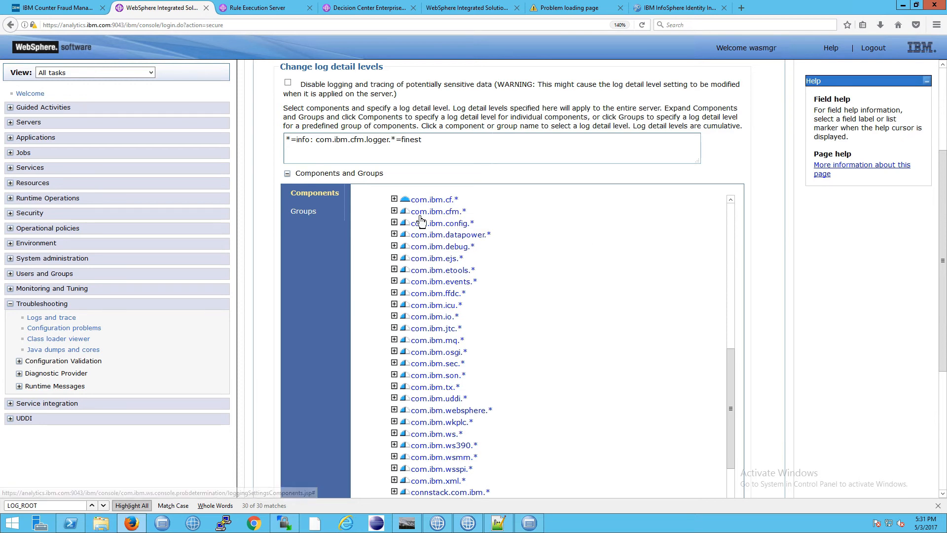
Expand com.ibm.cfm.* in the Components tree to reveal com.ibm.cfm.logger.*.
left_click(395, 211)
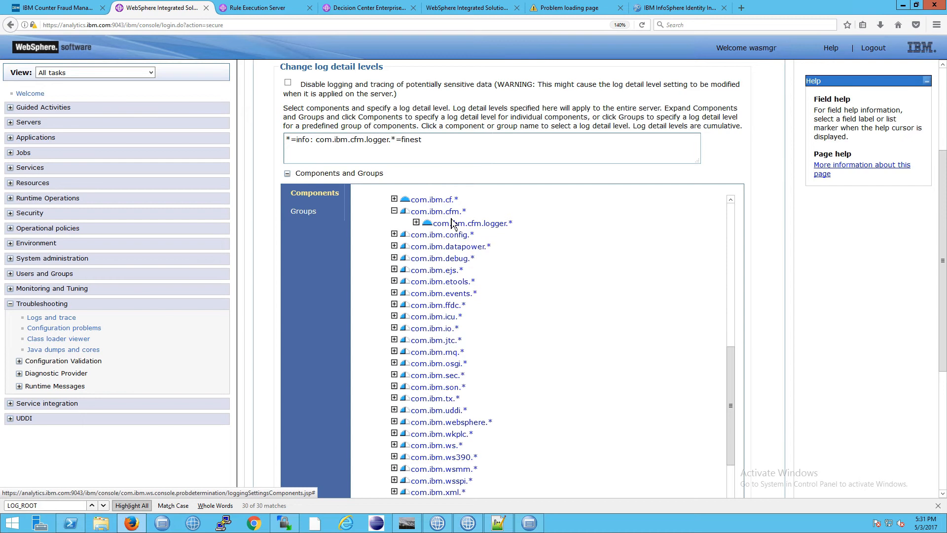
mouse_move(495, 237)
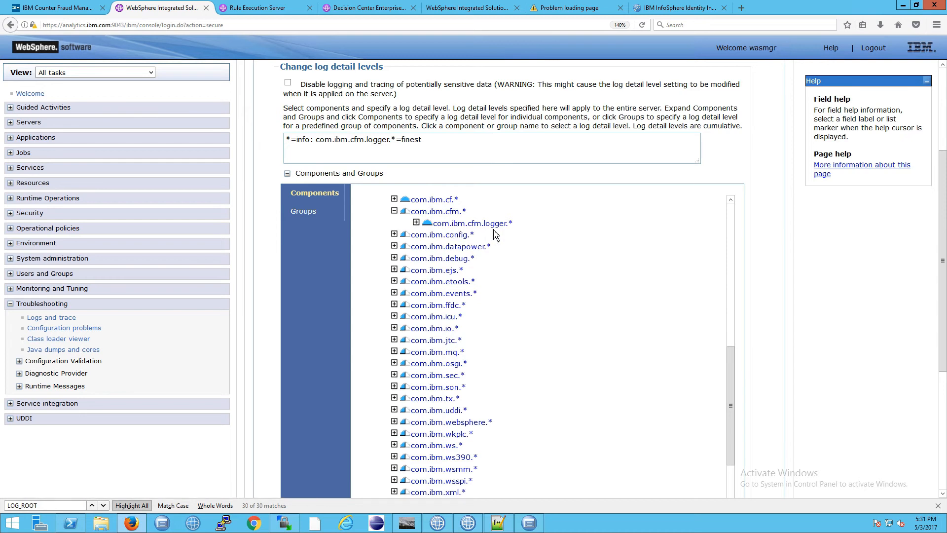
left_click(412, 223)
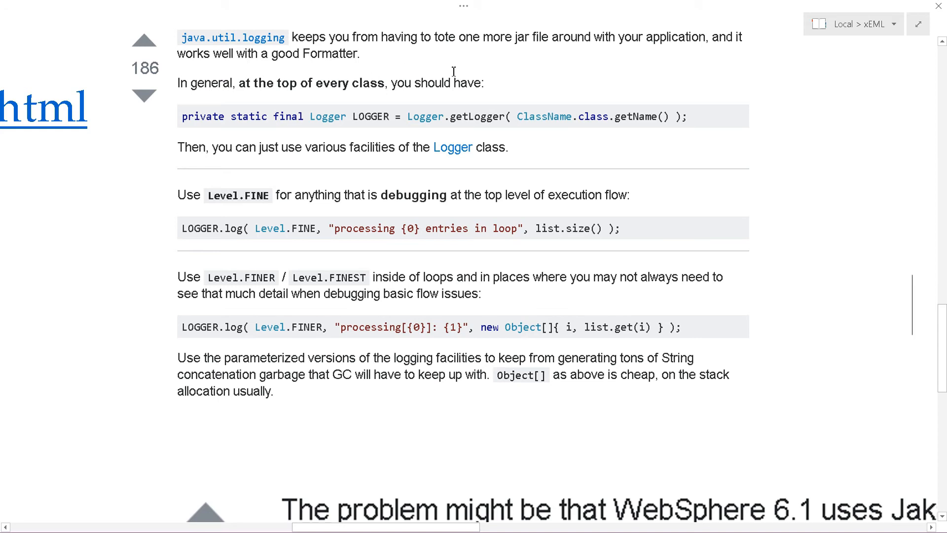
mouse_move(296, 95)
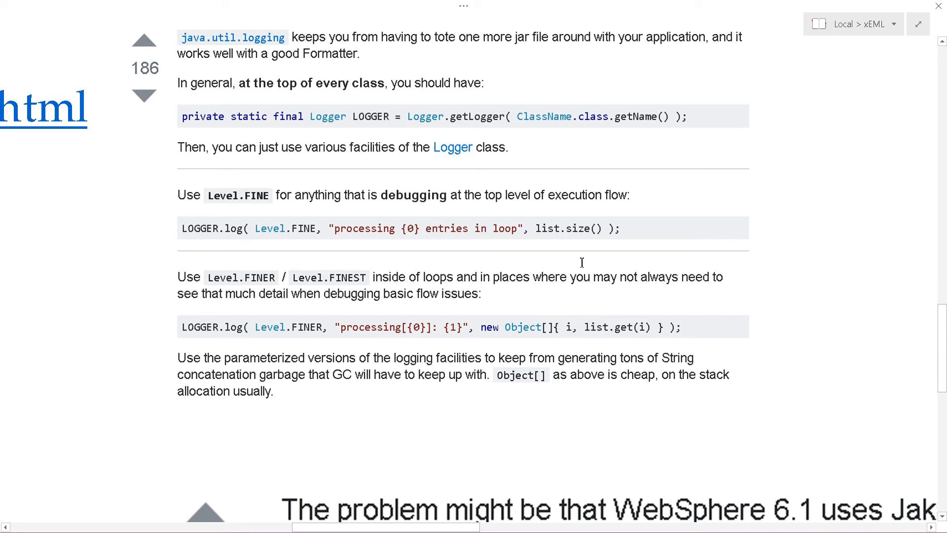
Scroll through the pasted Level.FINE/FINER/FINEST advice and back to the import, println and _logger.isLoggable examples.
scroll("down", 3)
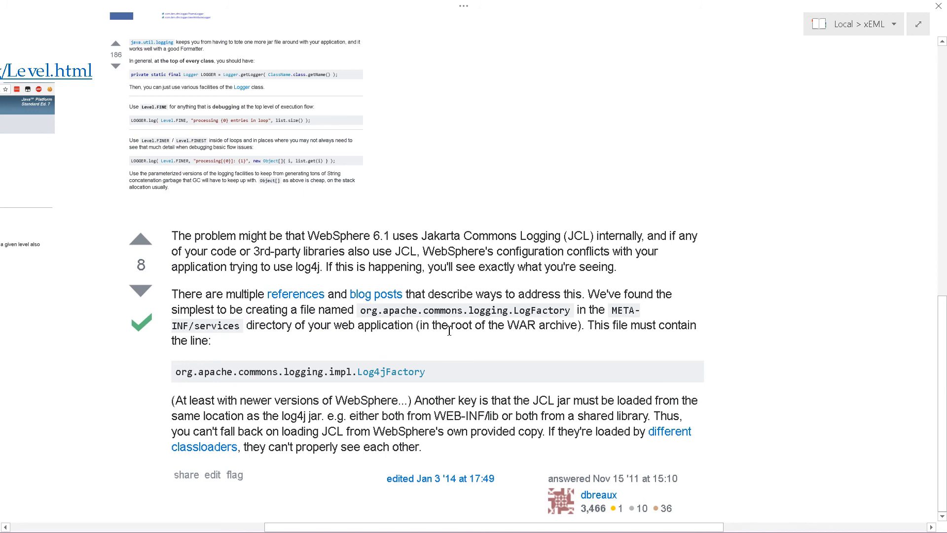
mouse_move(256, 313)
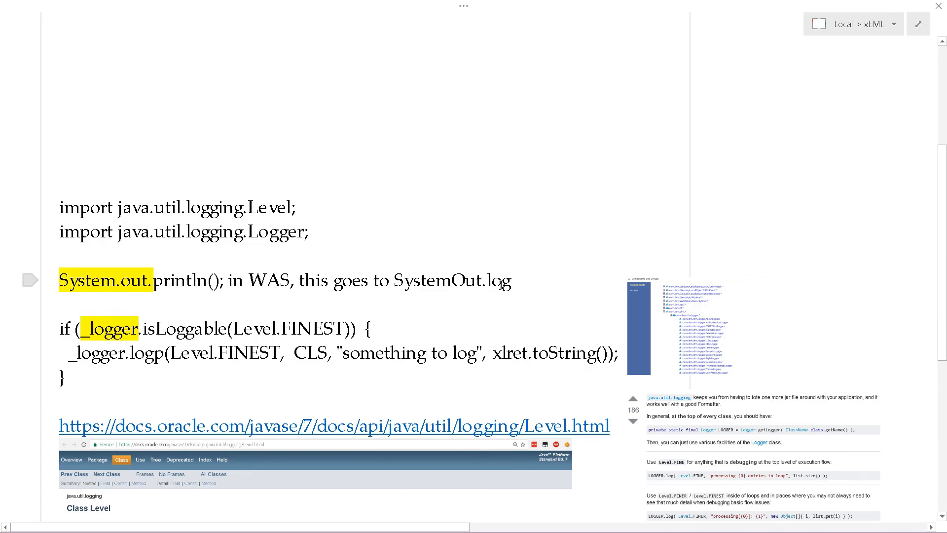
double_click(440, 280)
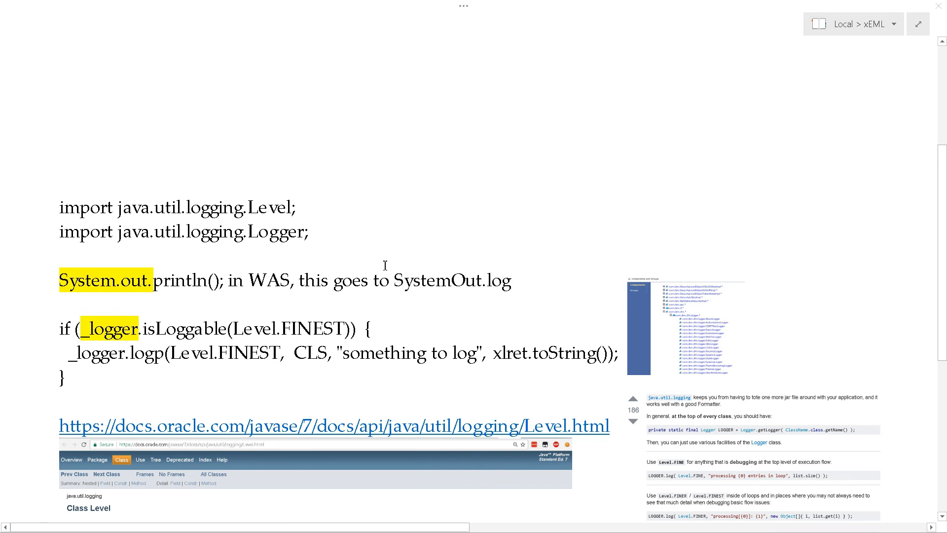
mouse_move(323, 235)
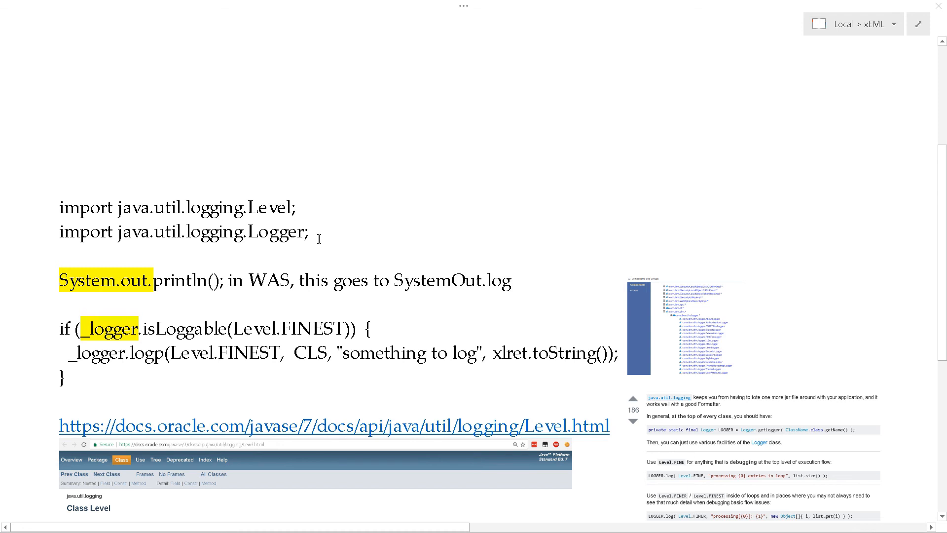